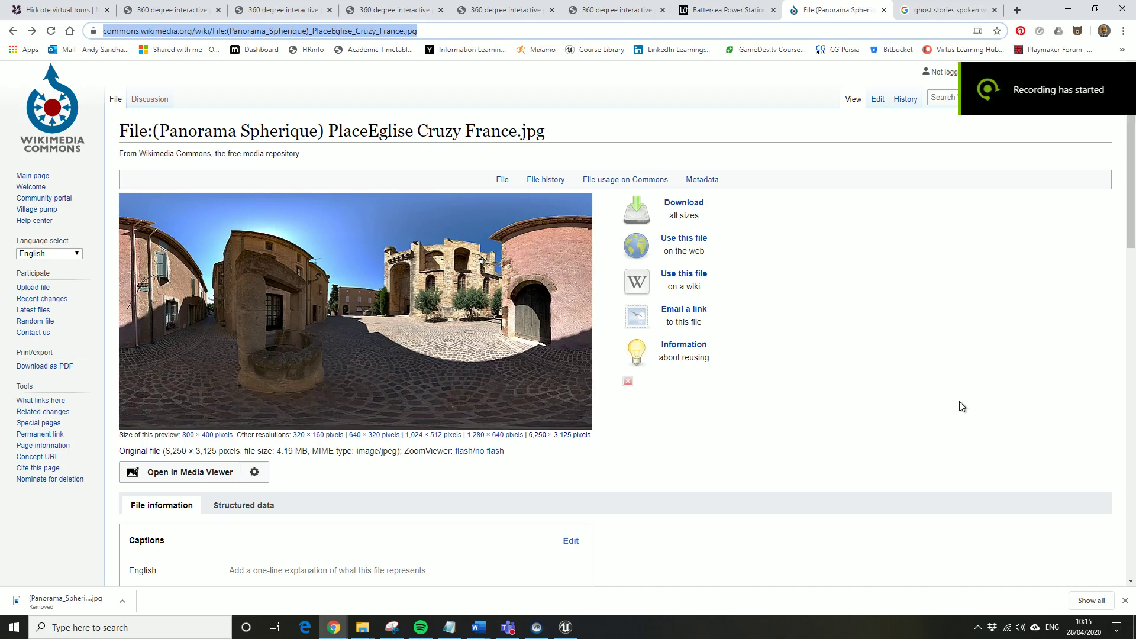
mouse_move(886, 476)
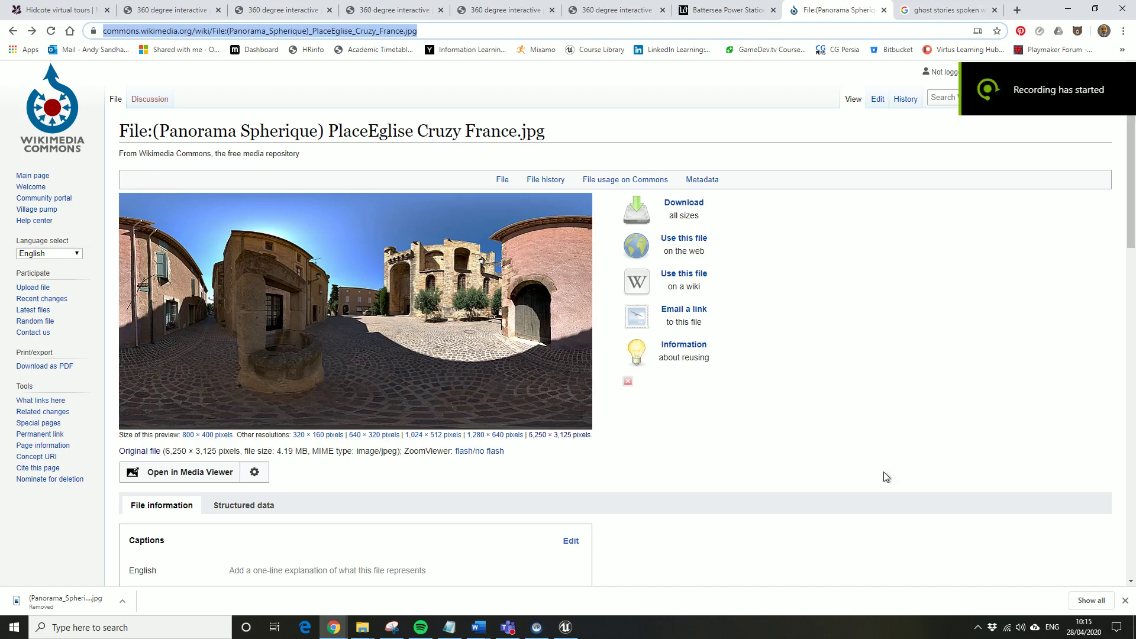
mouse_move(680, 361)
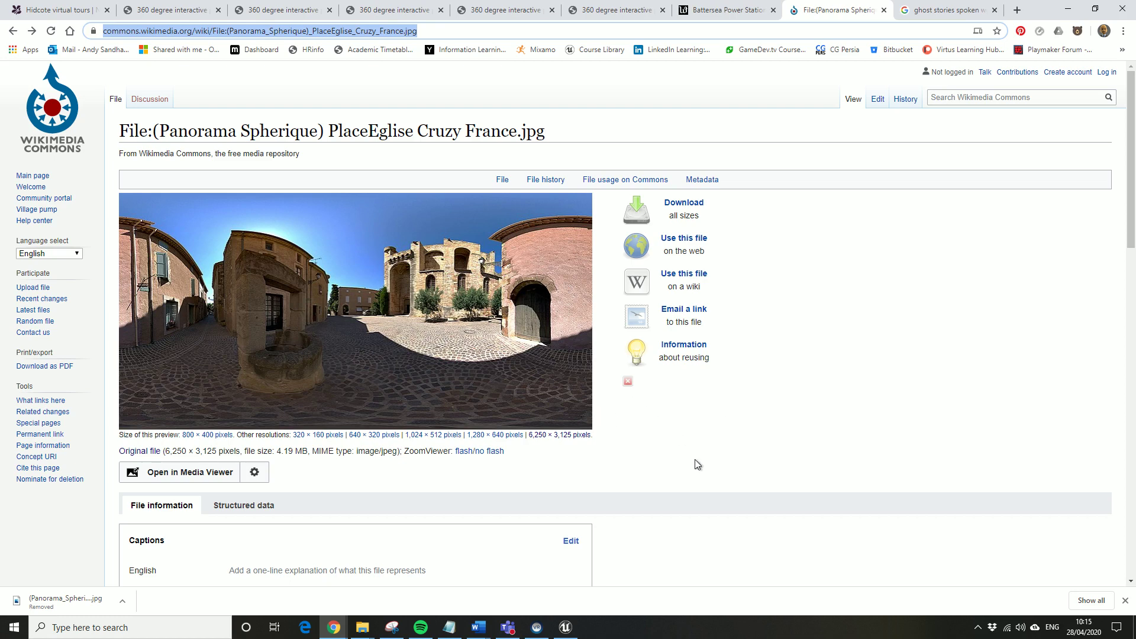
mouse_move(656, 434)
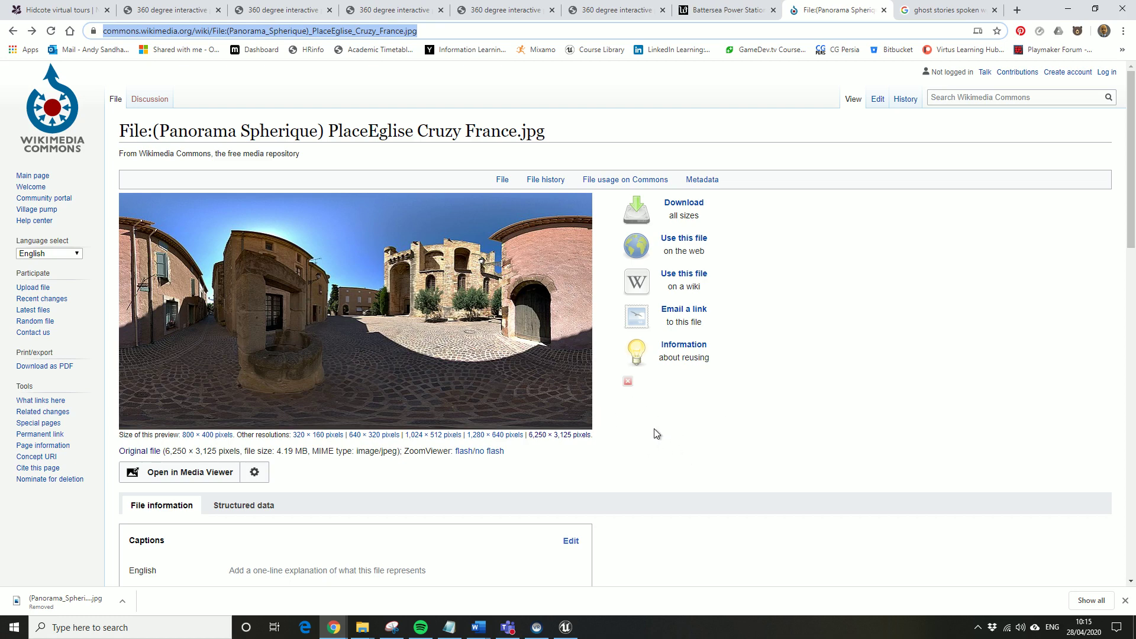
mouse_move(625, 411)
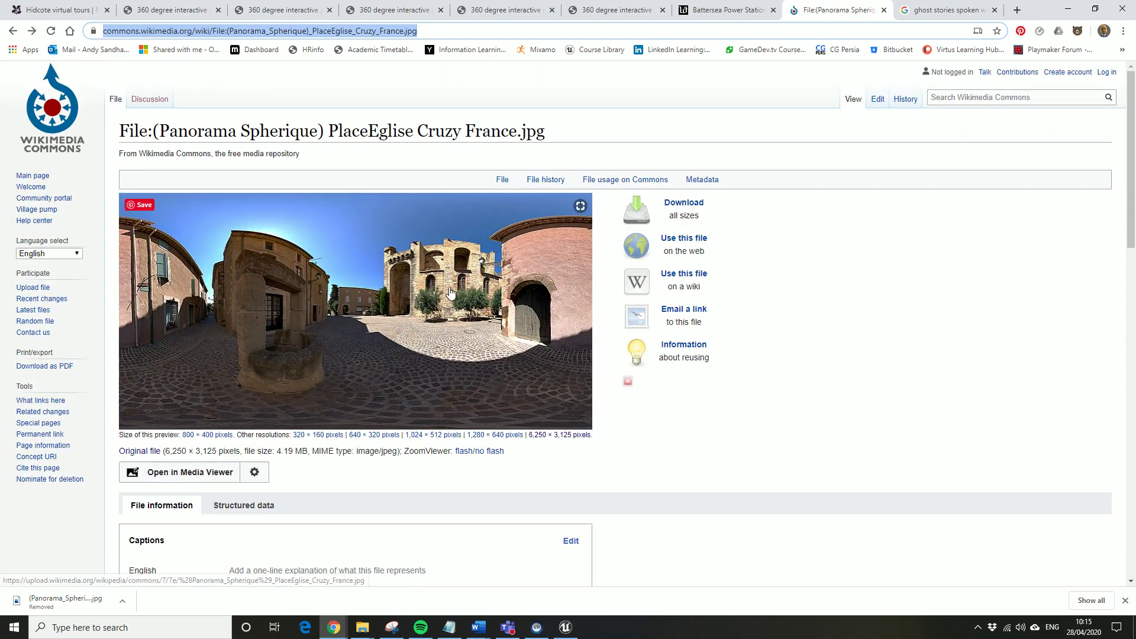
Bring the Unreal Editor to the front and begin creating a new level
scroll(down, 3)
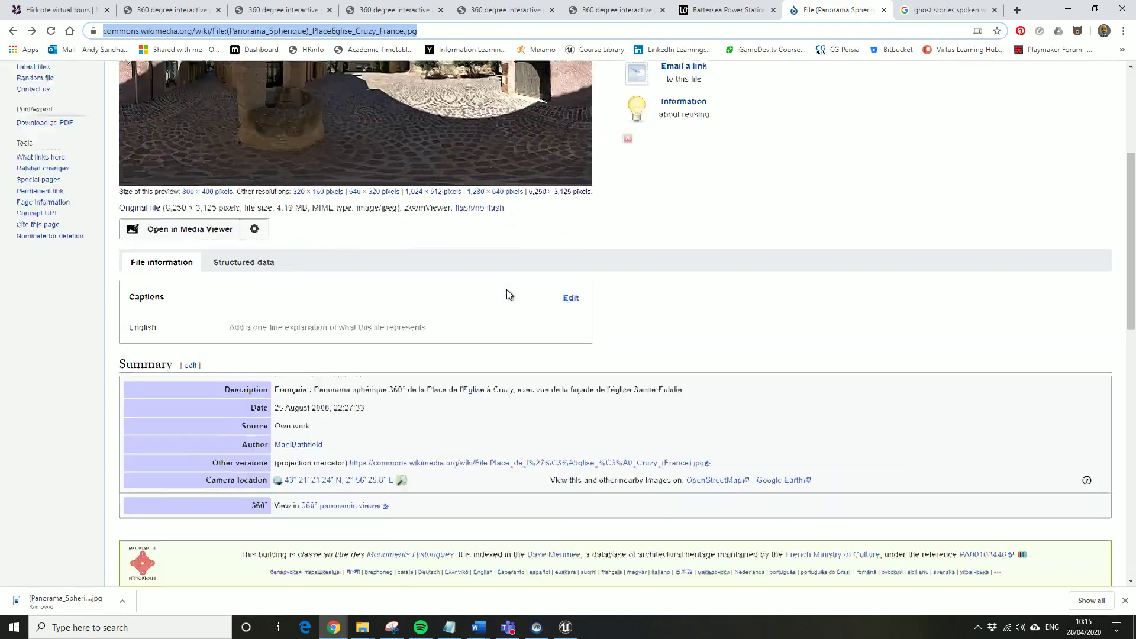
scroll(down, 3)
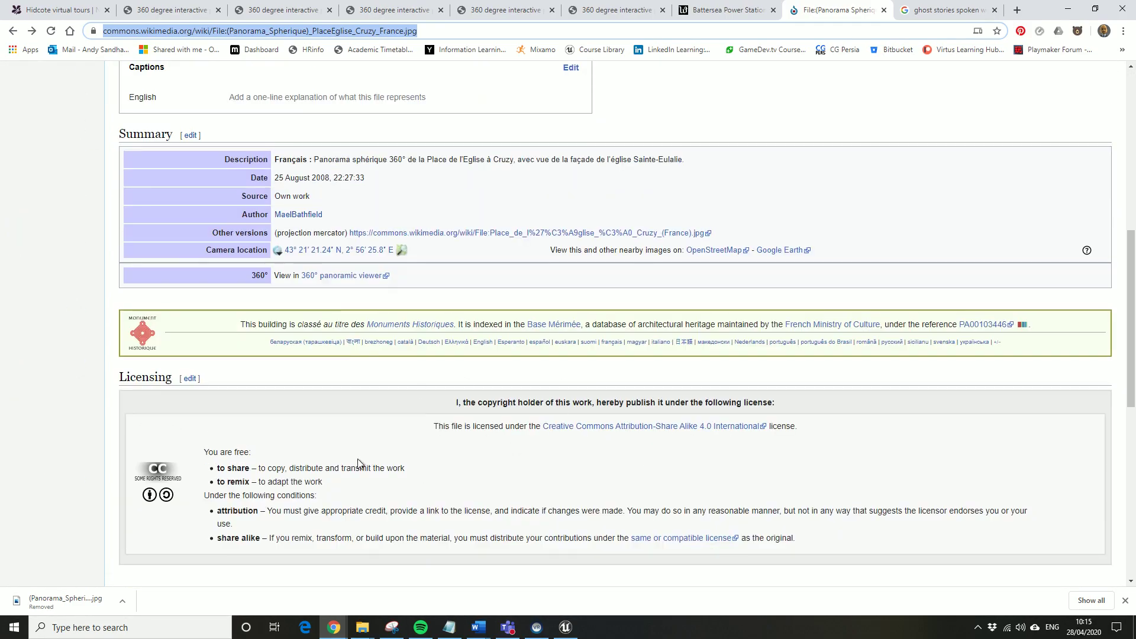
scroll(down, 3)
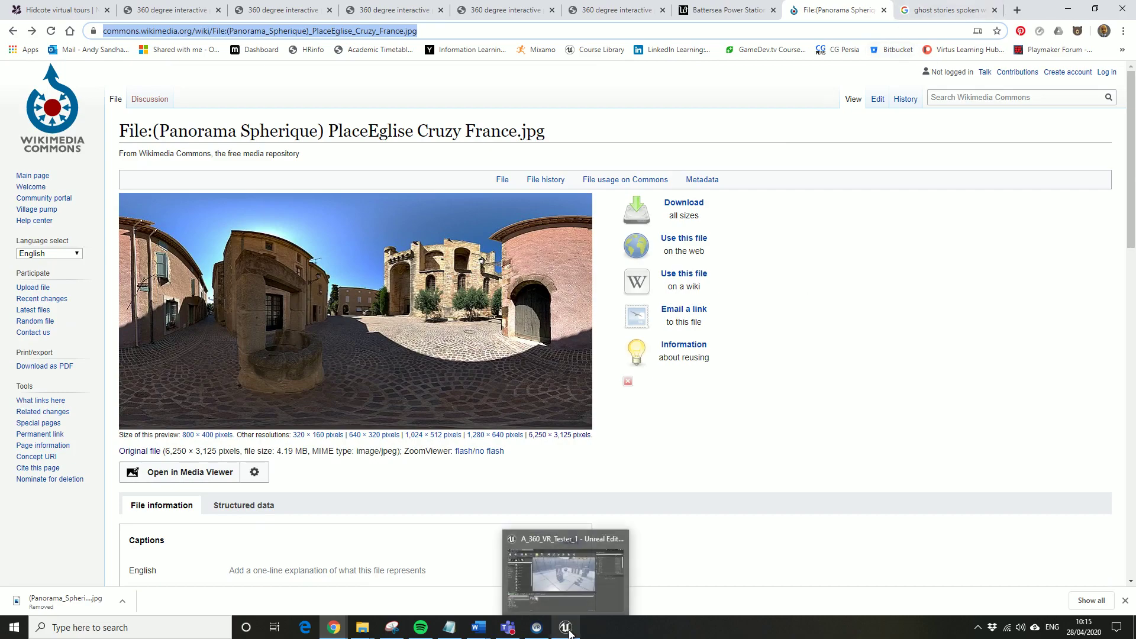
click(564, 627)
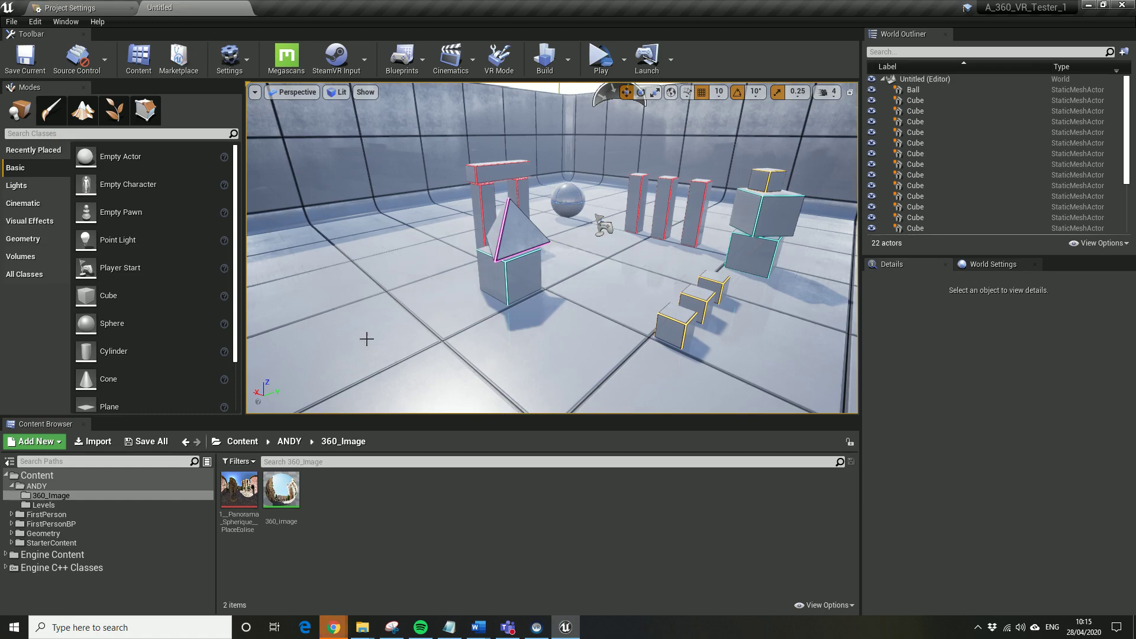
mouse_move(322, 246)
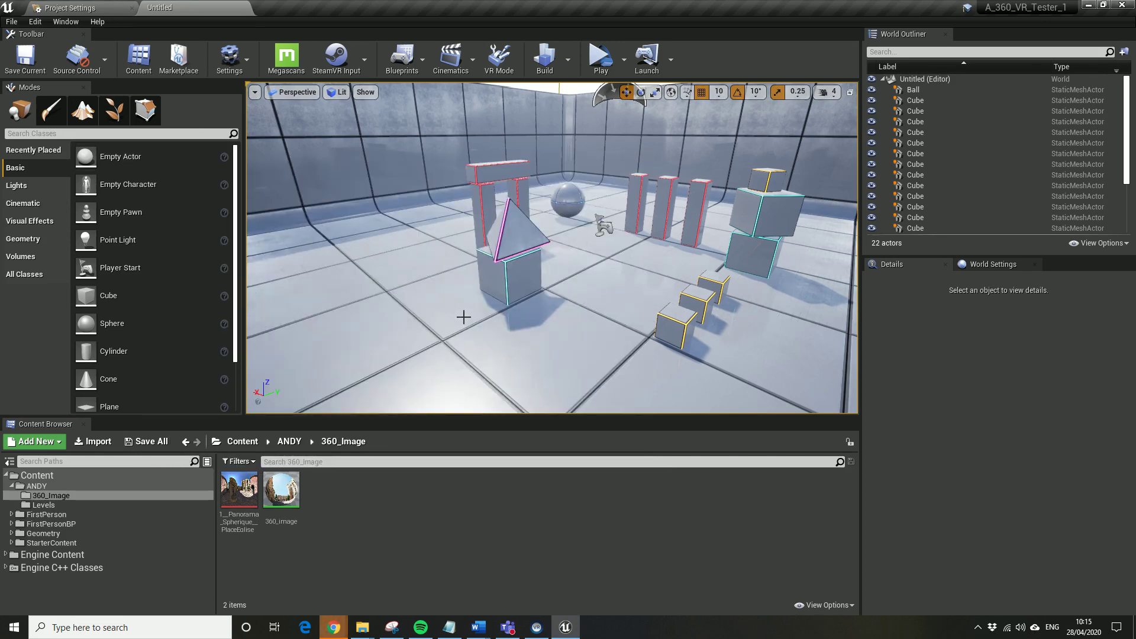
mouse_move(11, 22)
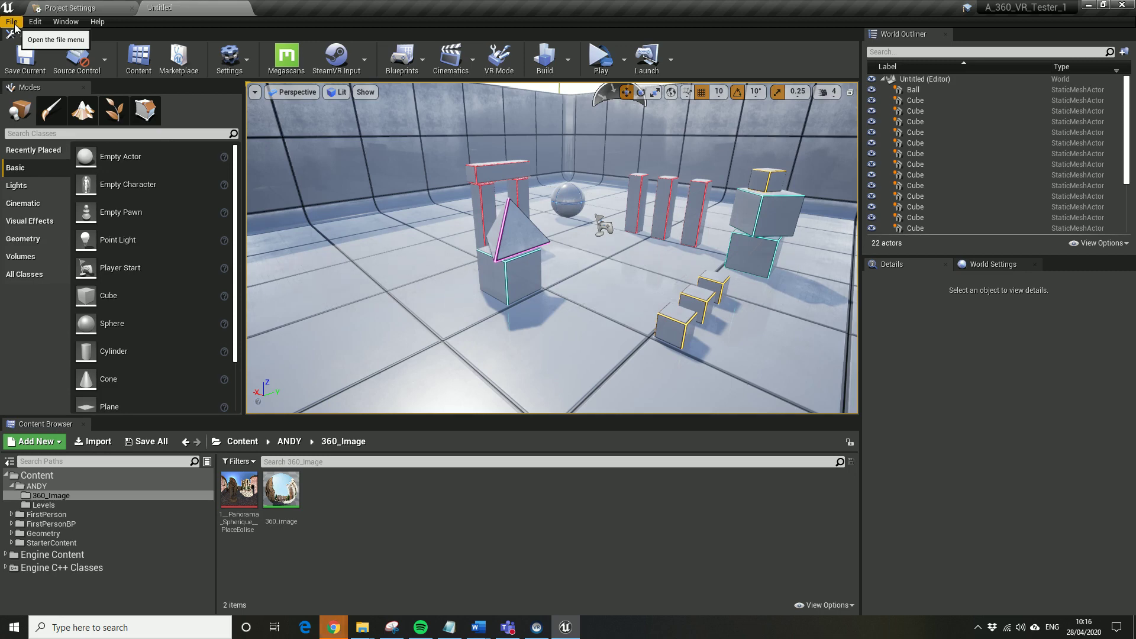
click(10, 22)
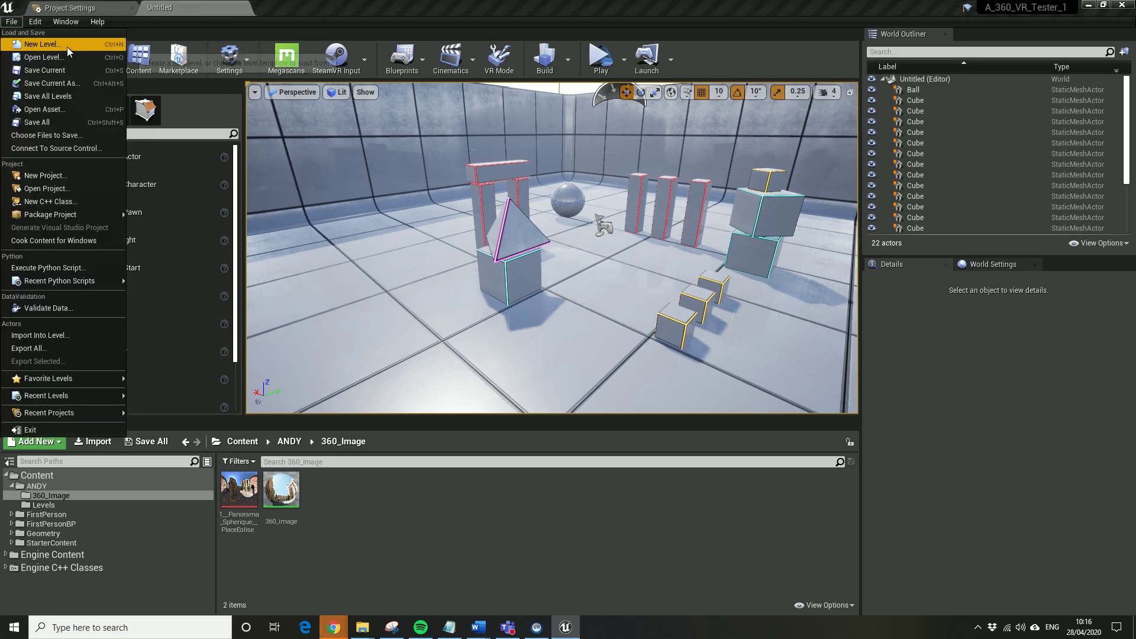
mouse_move(72, 50)
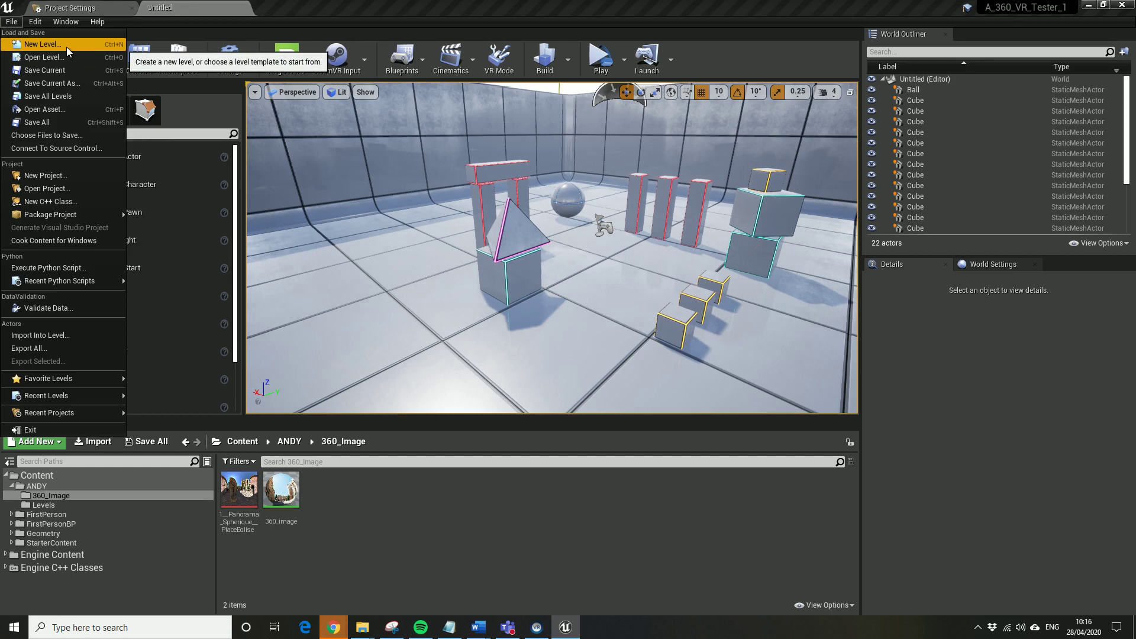
click(45, 44)
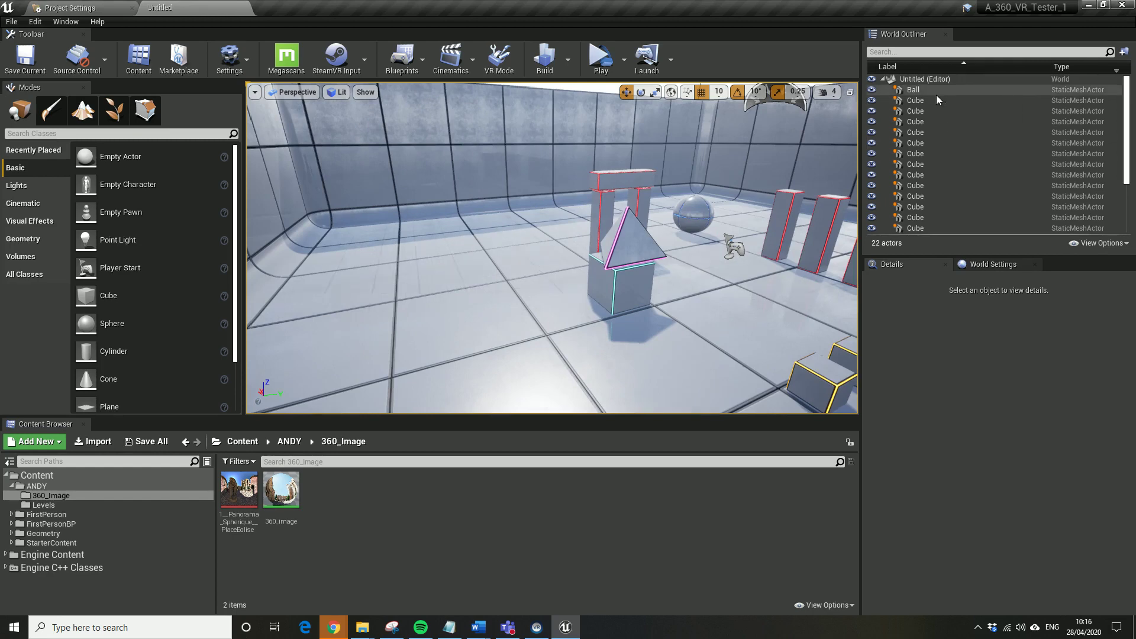
Create the level from the Default template and select its Player Start
click(913, 89)
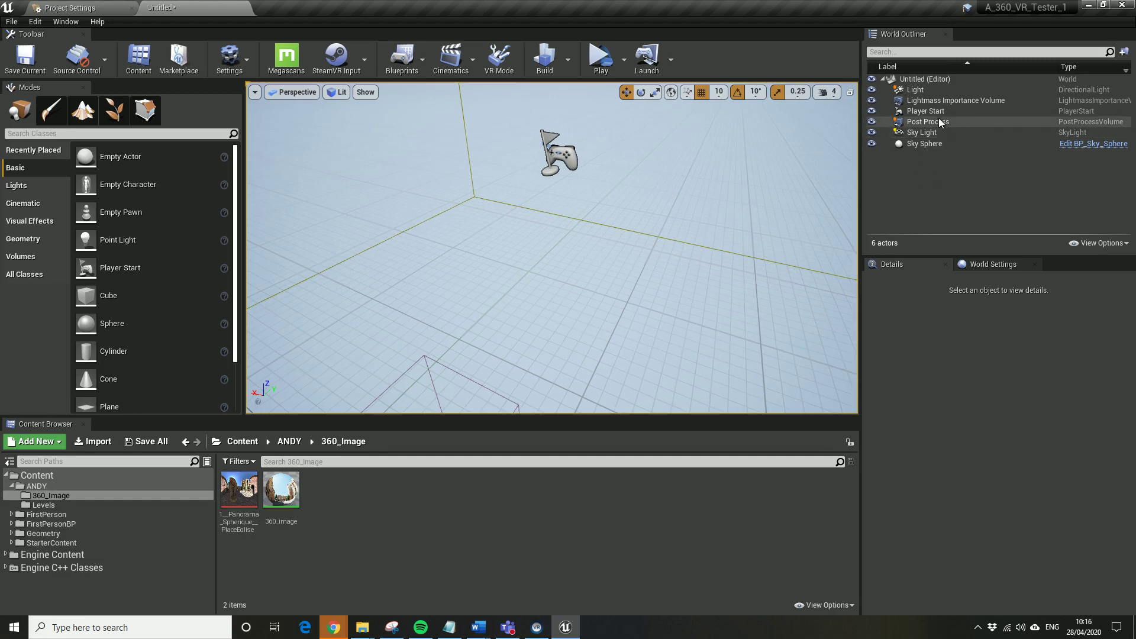
click(925, 111)
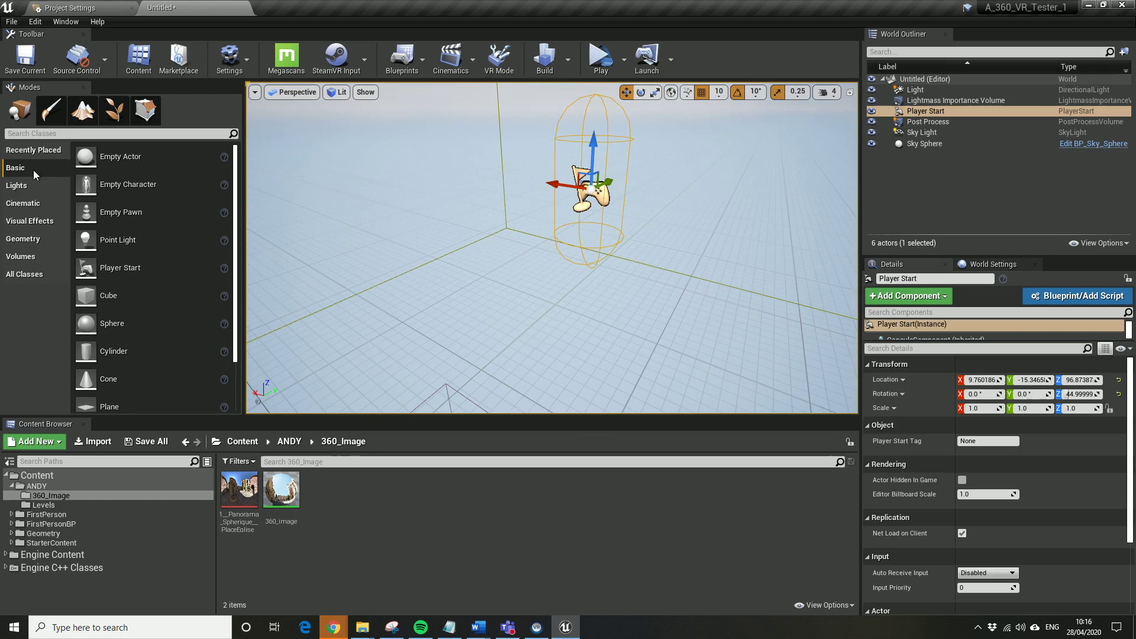
mouse_move(104, 295)
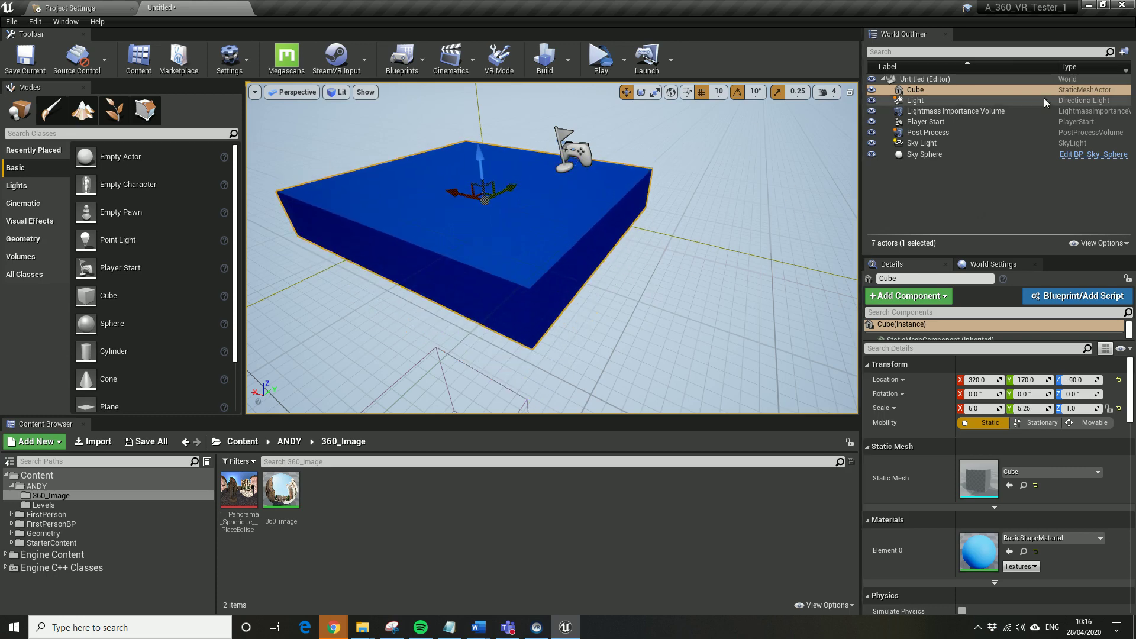
Place the Player Start at 0,0,0 and the floor cube at 0,0,-150
click(926, 121)
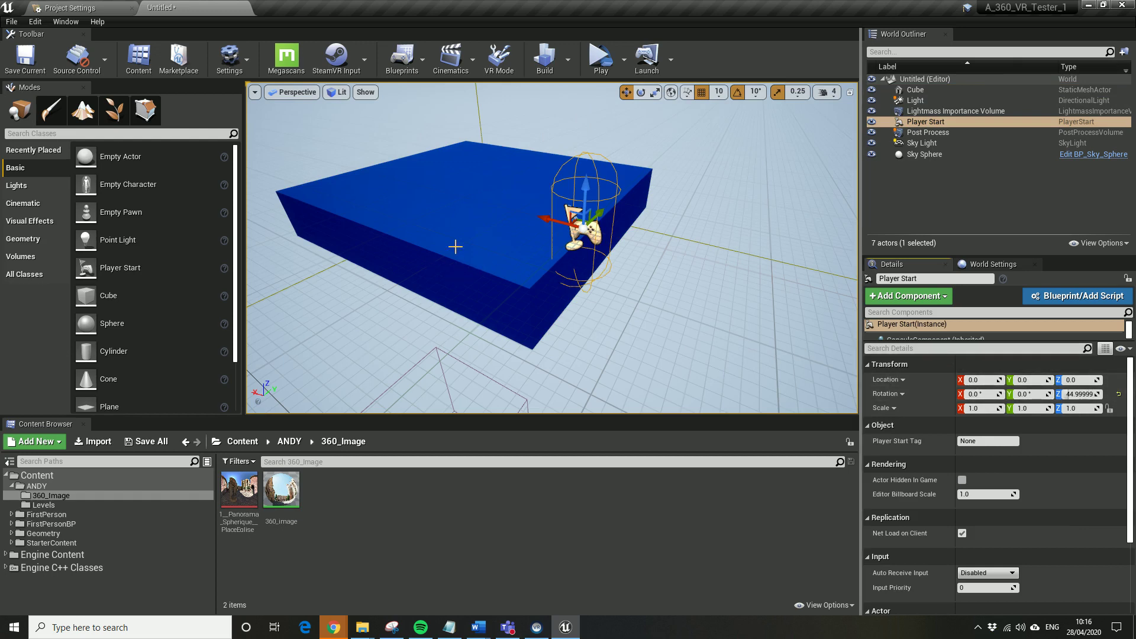
click(915, 89)
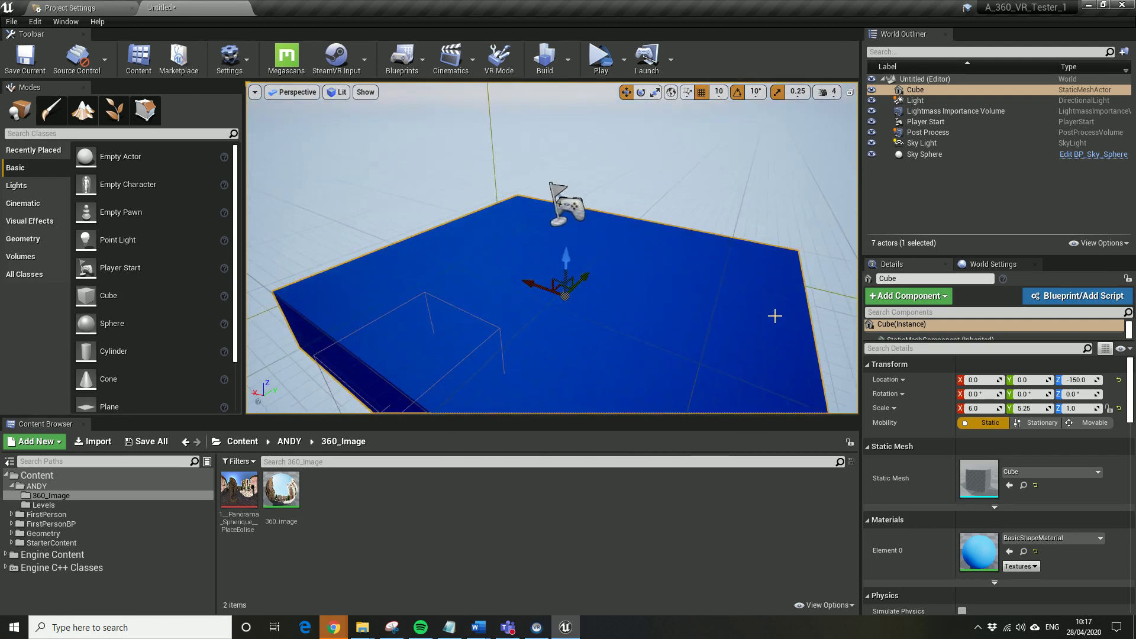
mouse_move(701, 333)
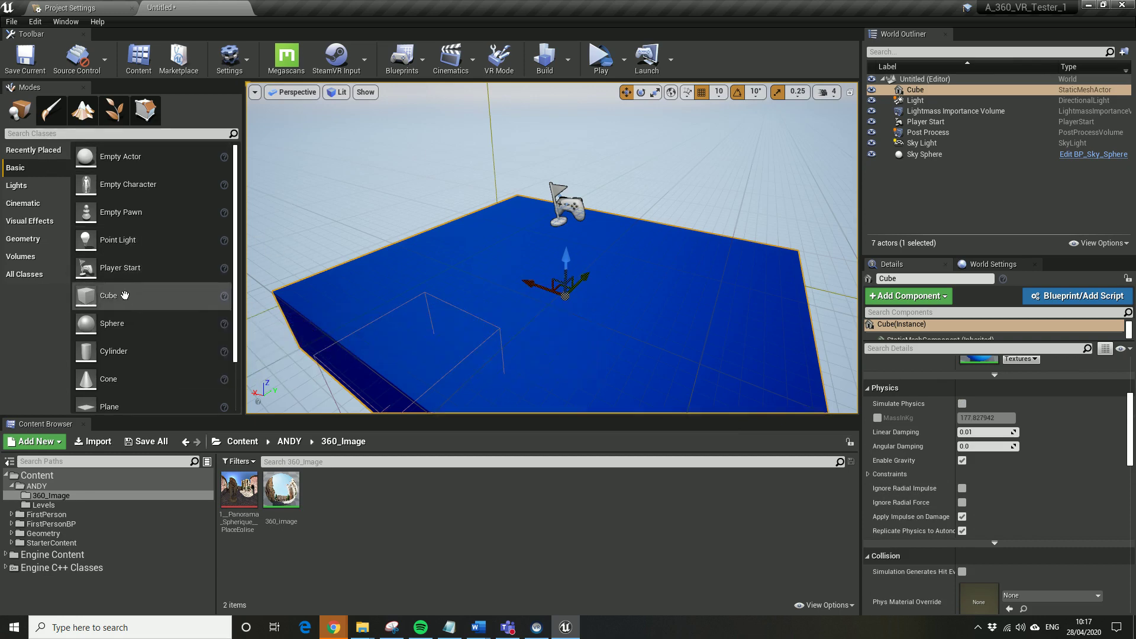
mouse_move(112, 324)
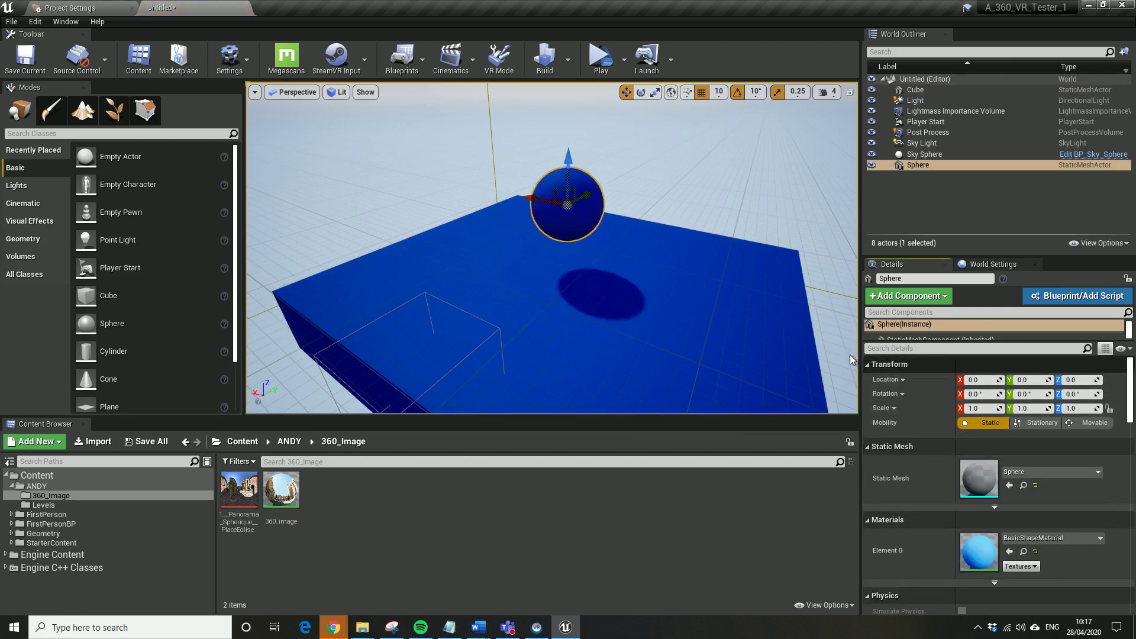
Scale the new sphere to 6.5 on all axes at the origin
click(641, 92)
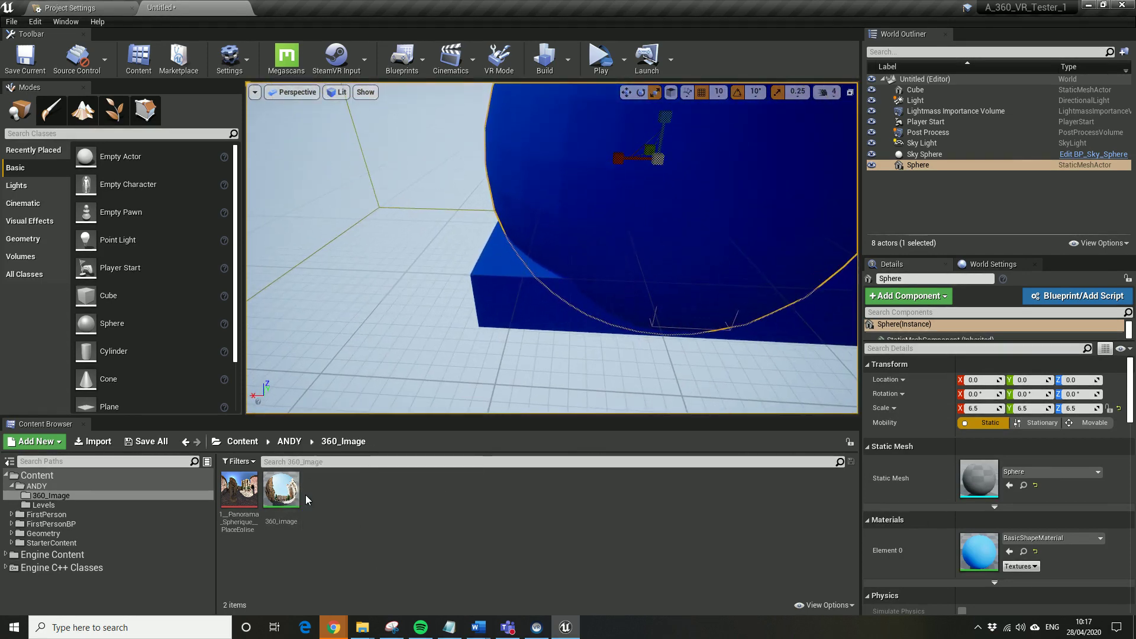
mouse_move(249, 496)
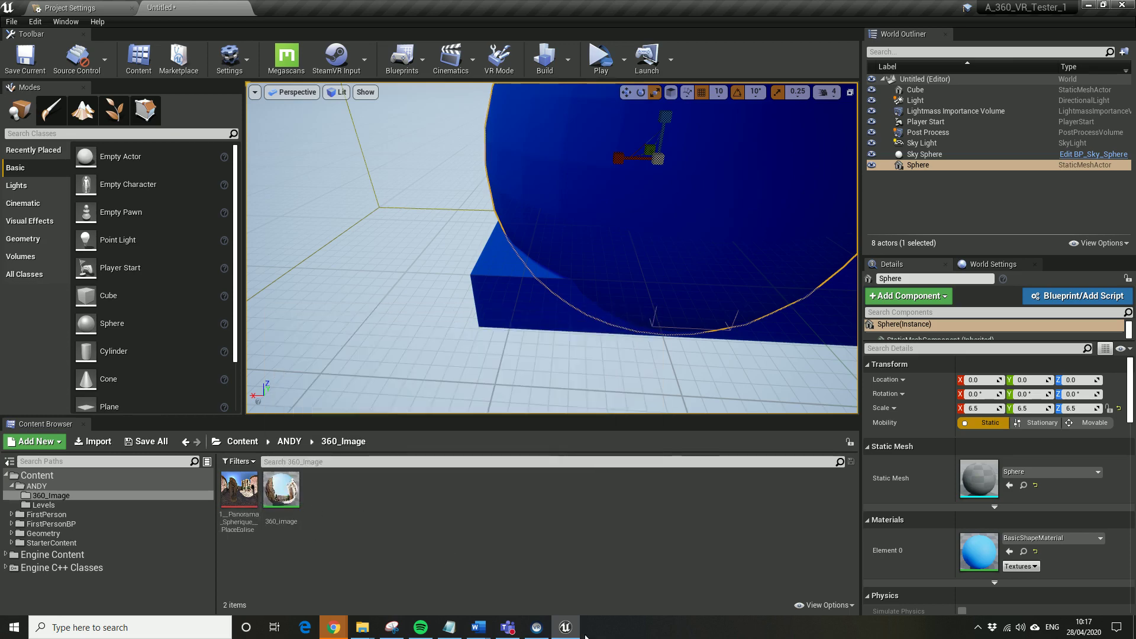
mouse_move(589, 591)
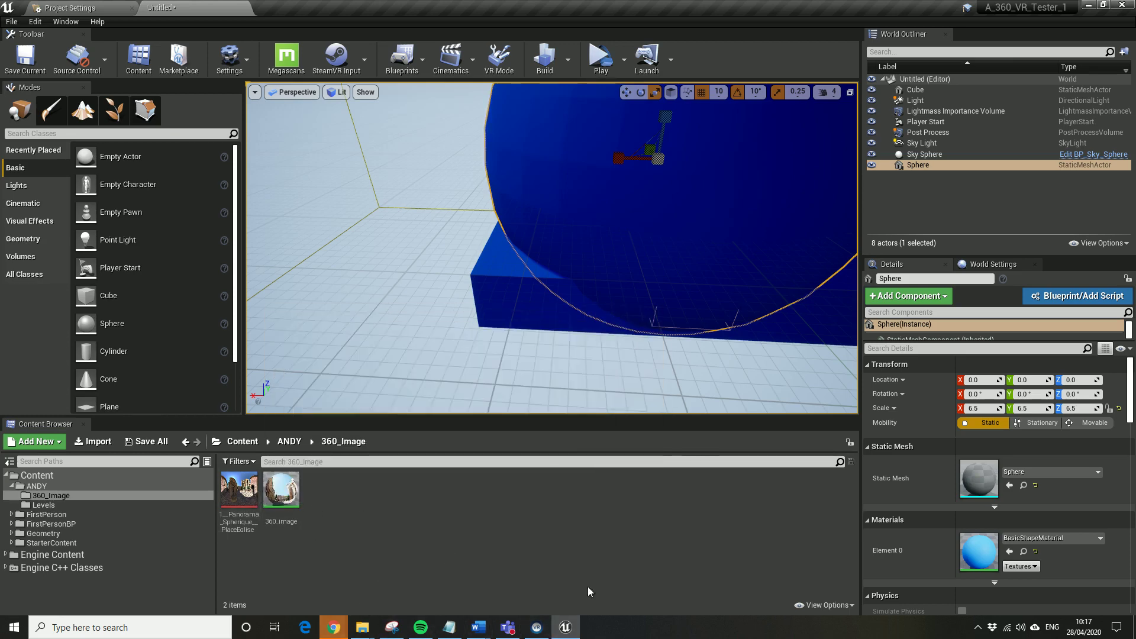
mouse_move(288, 491)
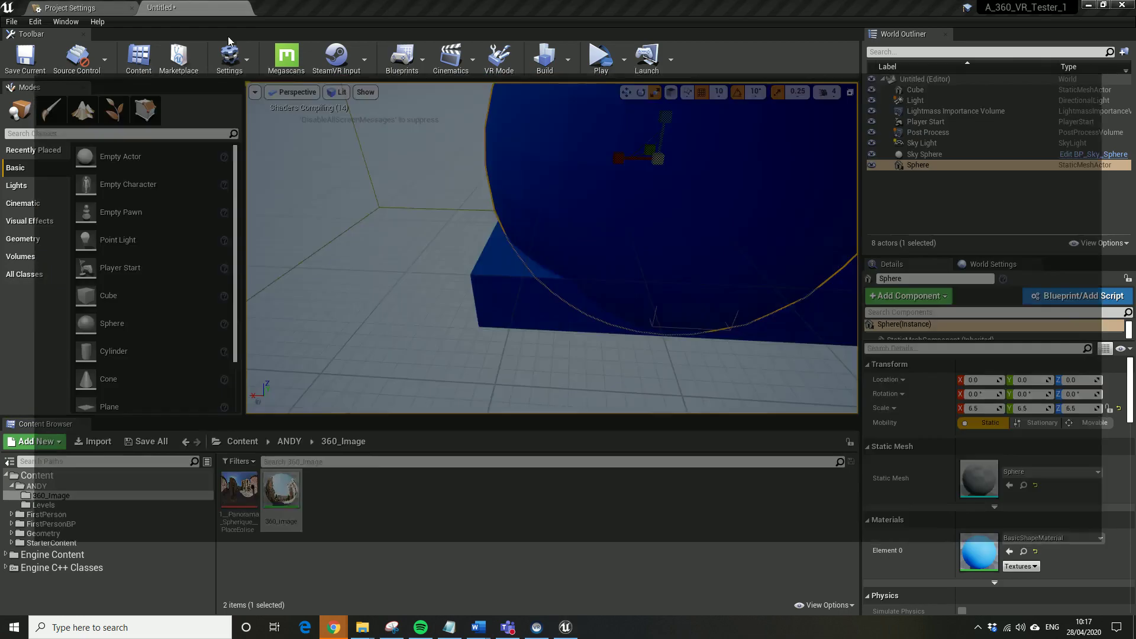
Wire the panorama texture into the 360_image material's Base Color and Emissive, enable Two Sided
double_click(281, 488)
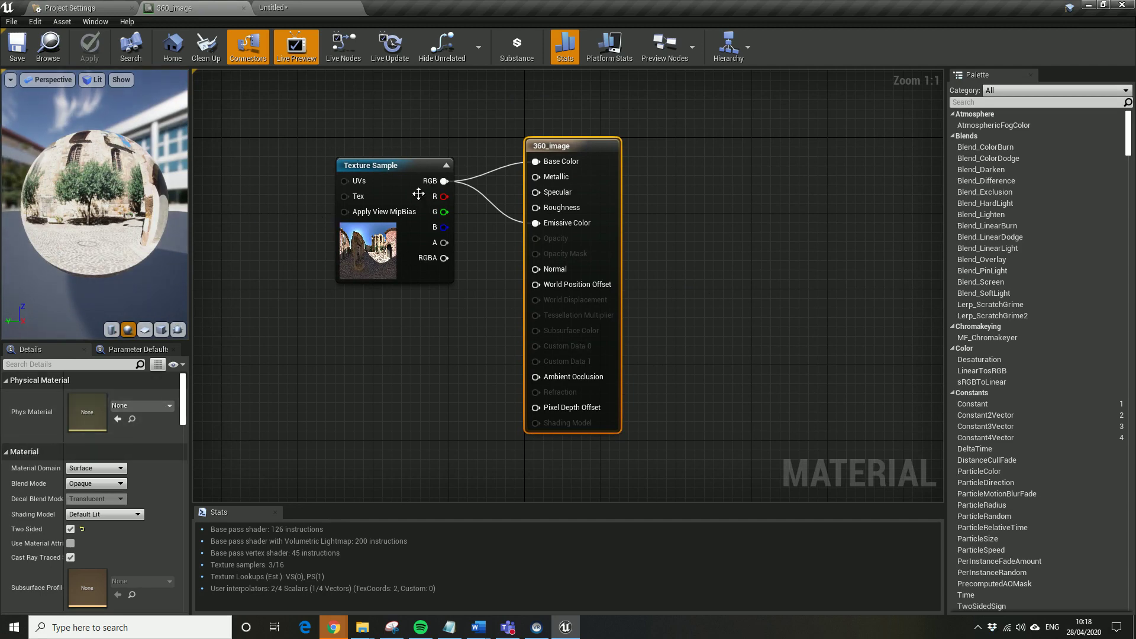
mouse_move(295, 194)
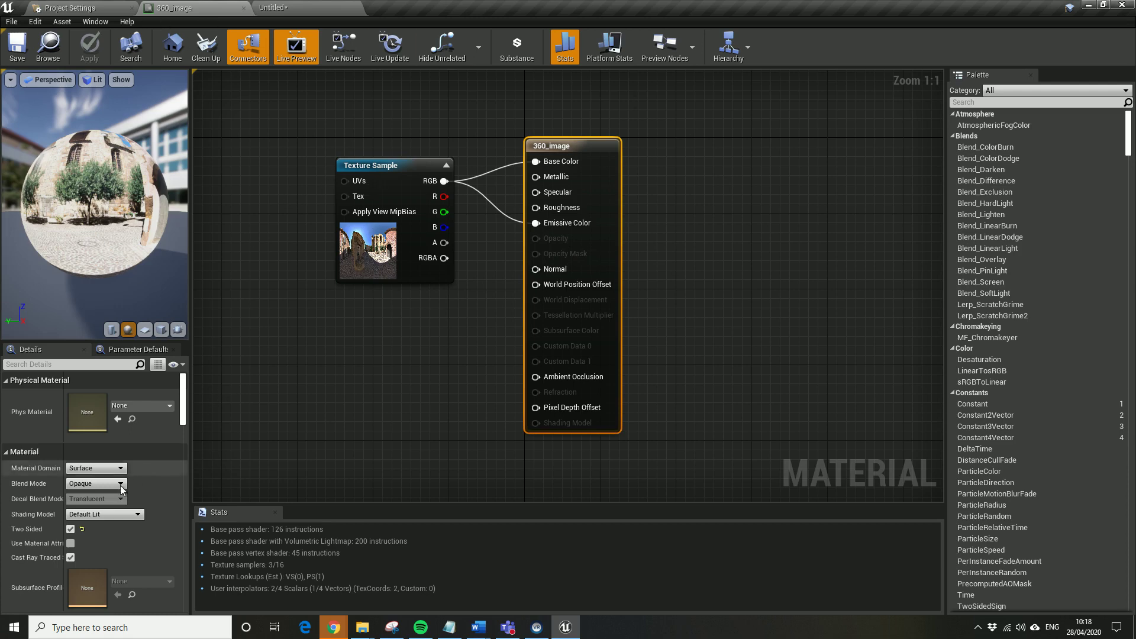
mouse_move(572, 151)
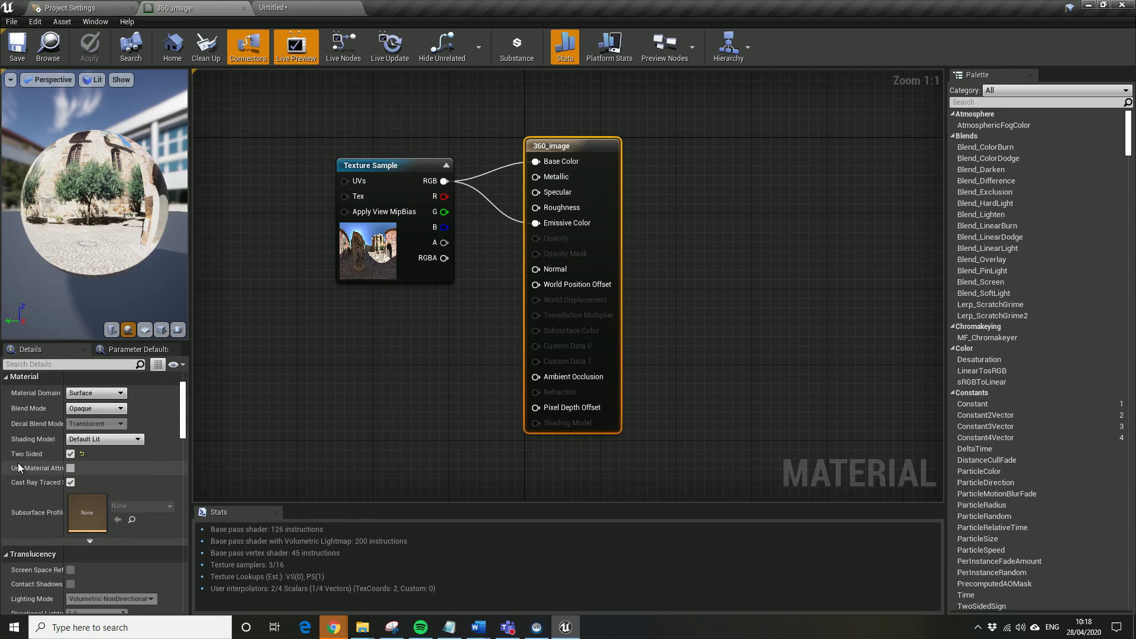
mouse_move(77, 462)
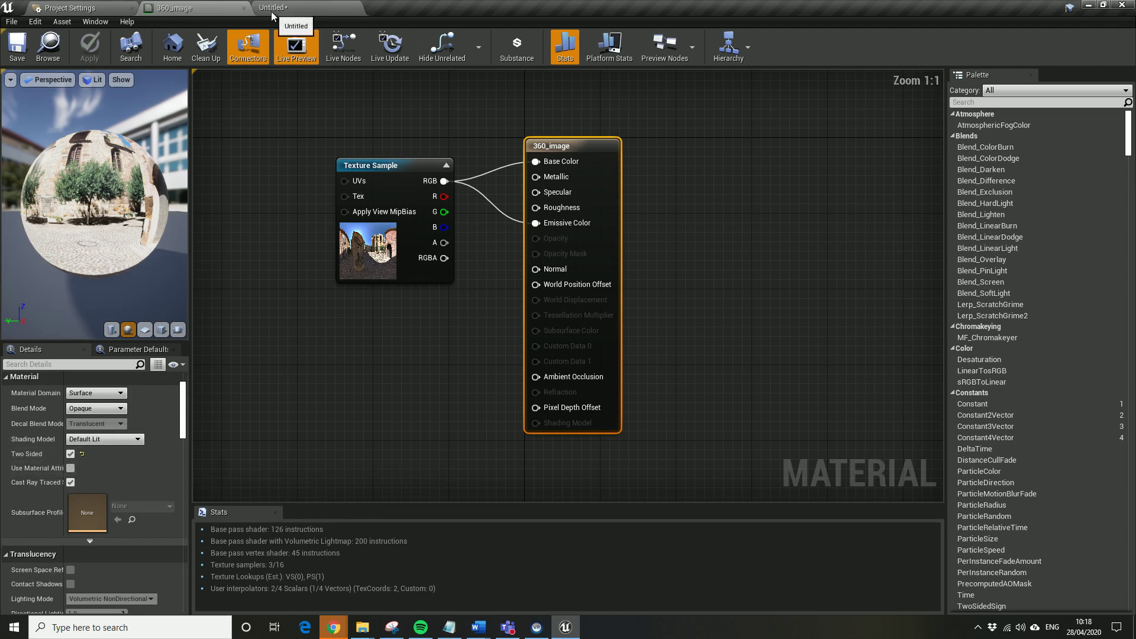
click(61, 7)
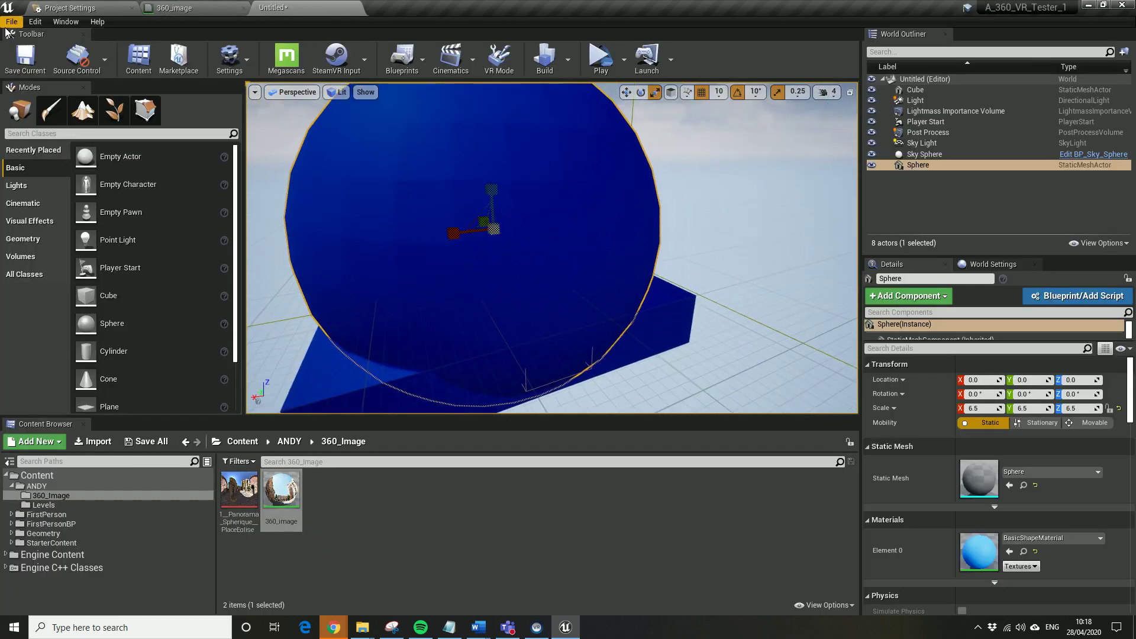
Save the current level as VR_360_test_AGAIN, starting from the VR_360_test name
click(8, 21)
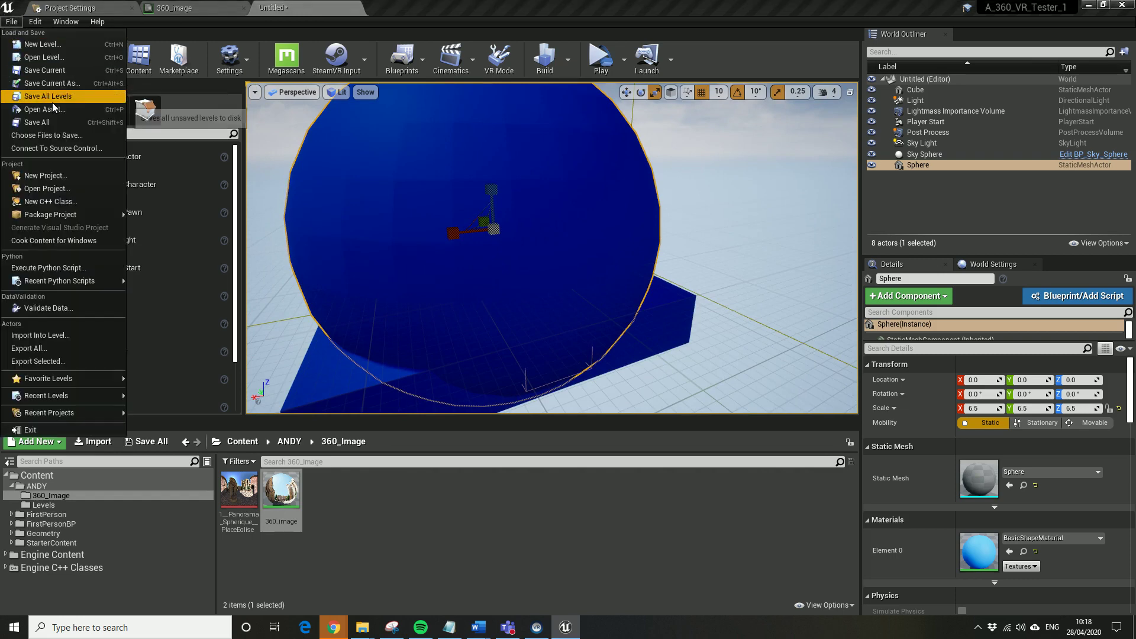
click(66, 83)
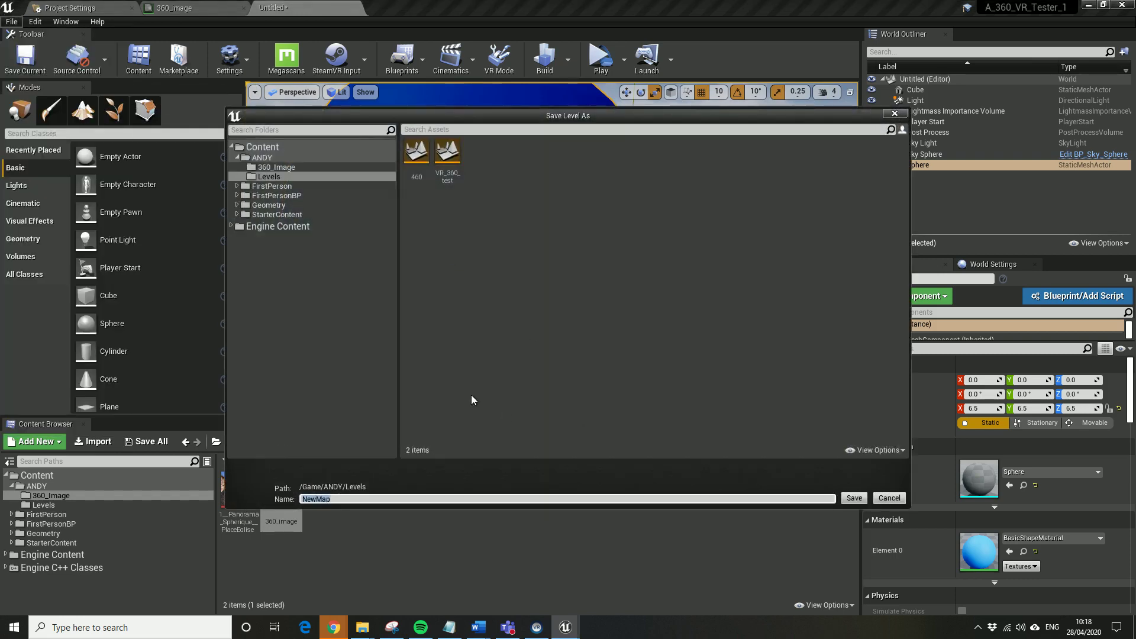
click(448, 151)
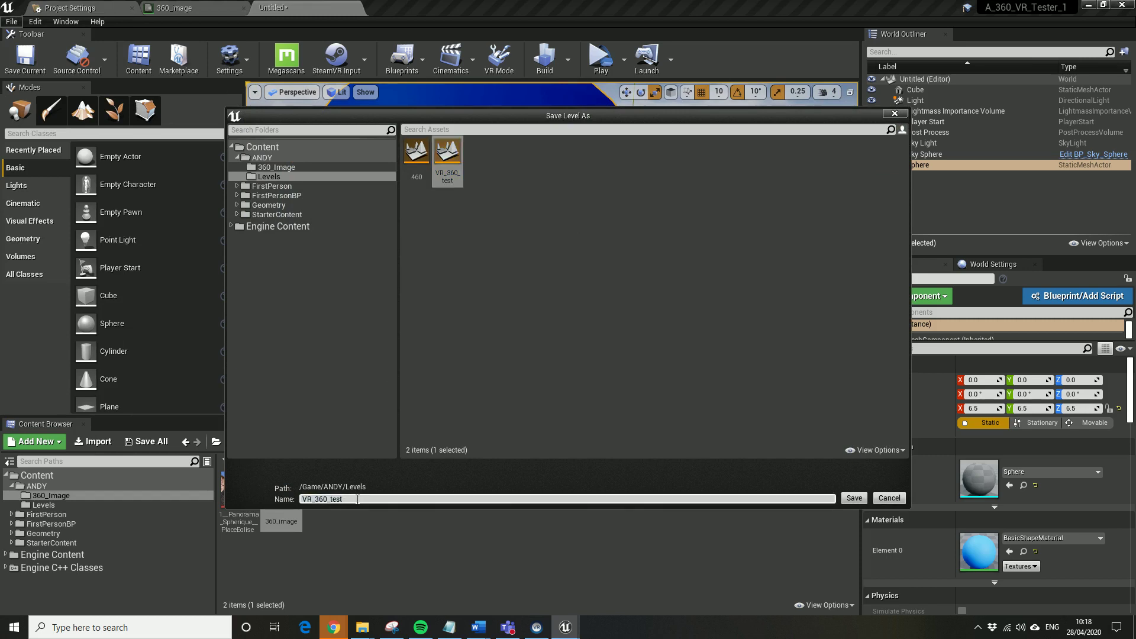
text(_AGAIN)
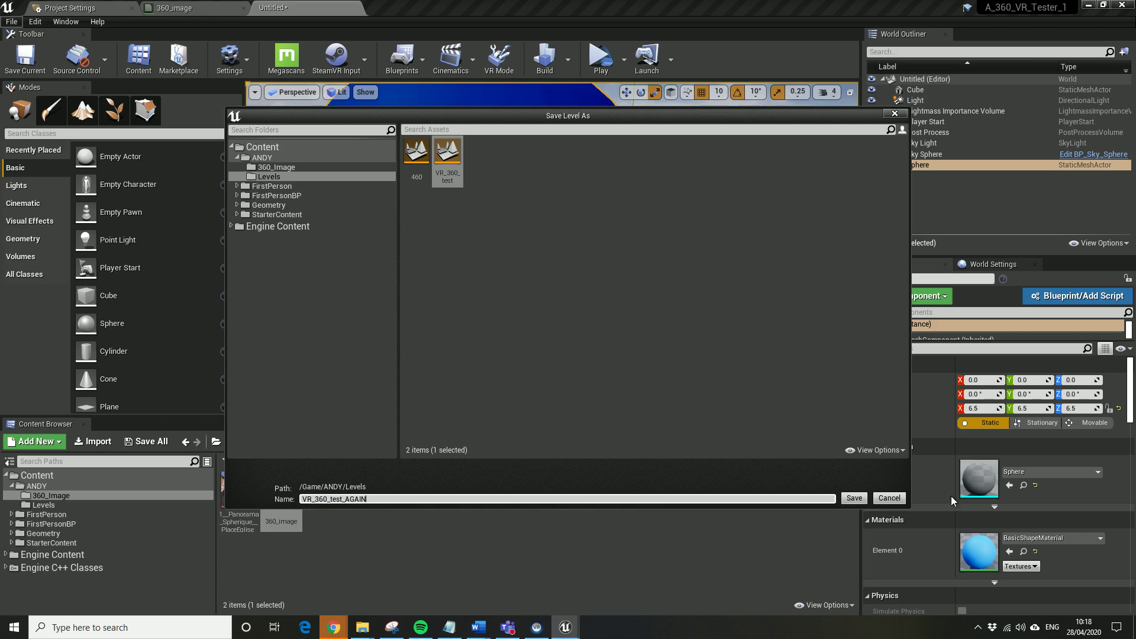
click(853, 498)
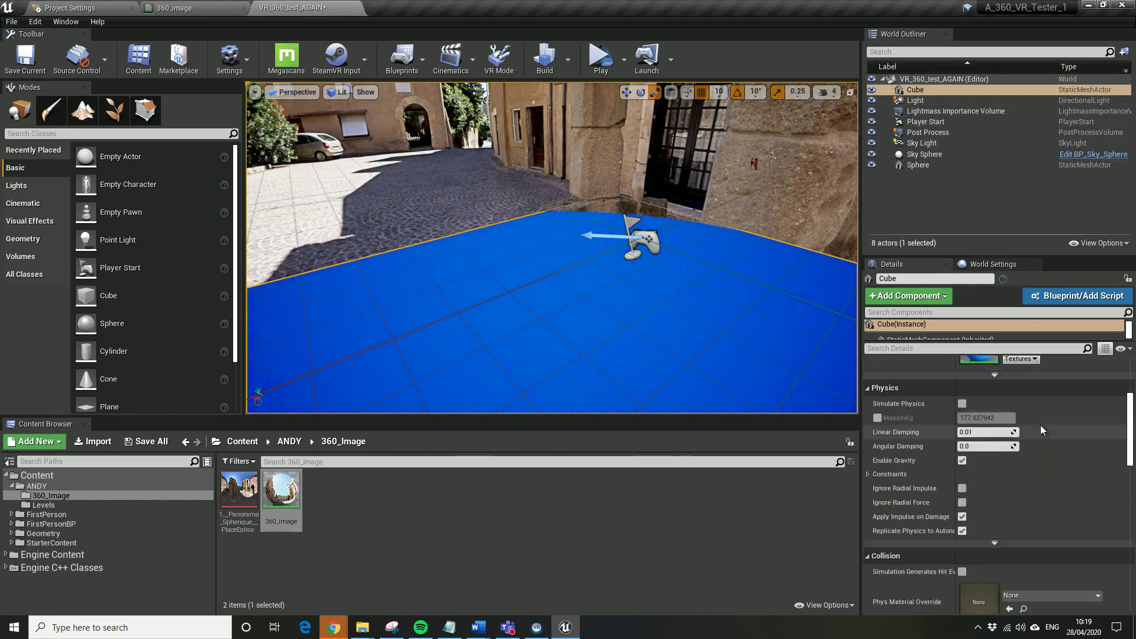
Uncheck Visible under the cube's Rendering settings to hide the floor slab
scroll(down, 3)
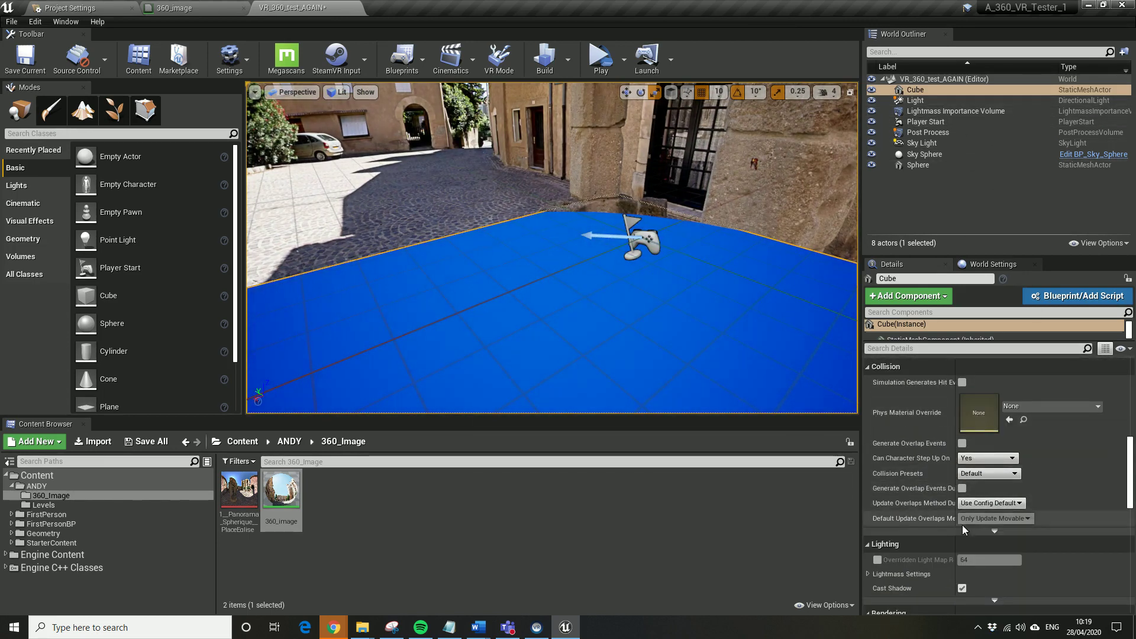
scroll(down, 3)
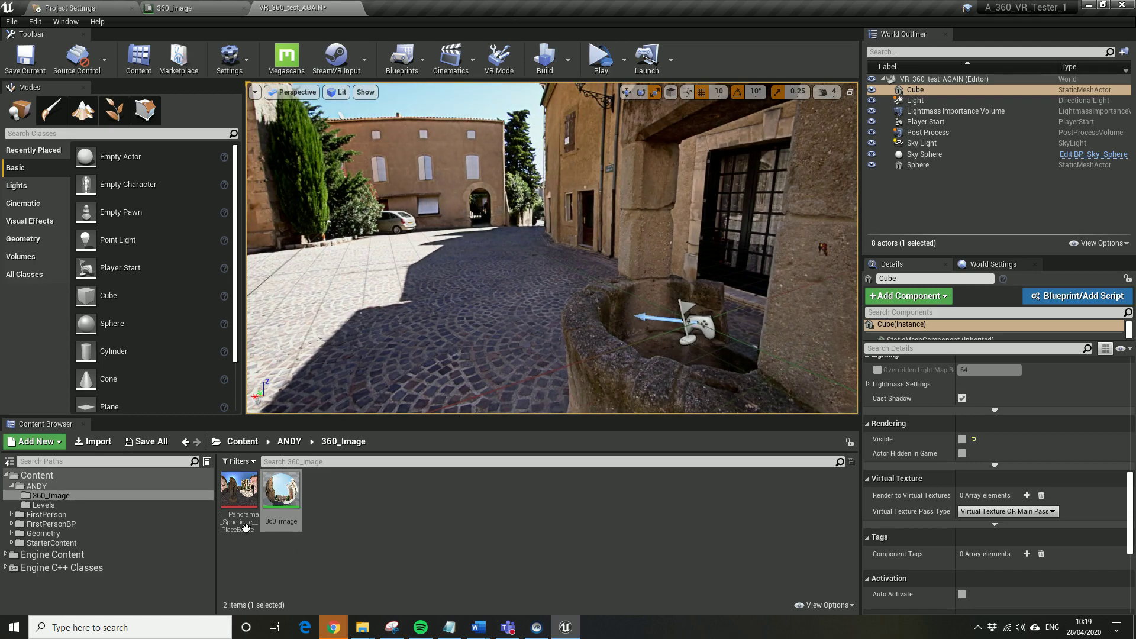
mouse_move(949, 161)
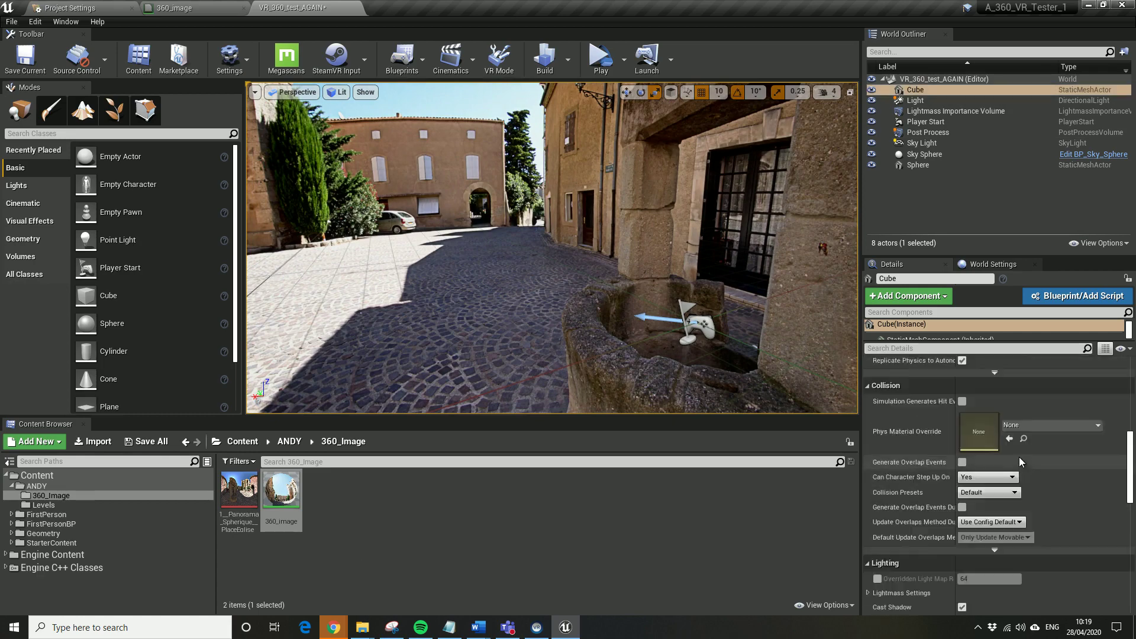
click(918, 165)
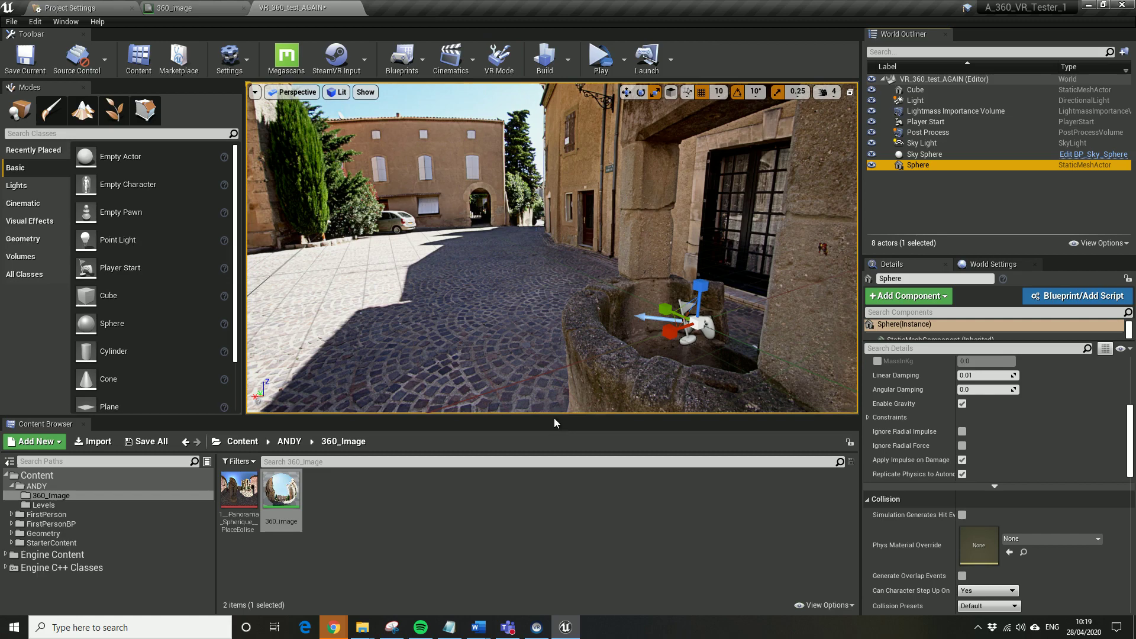
mouse_move(1109, 450)
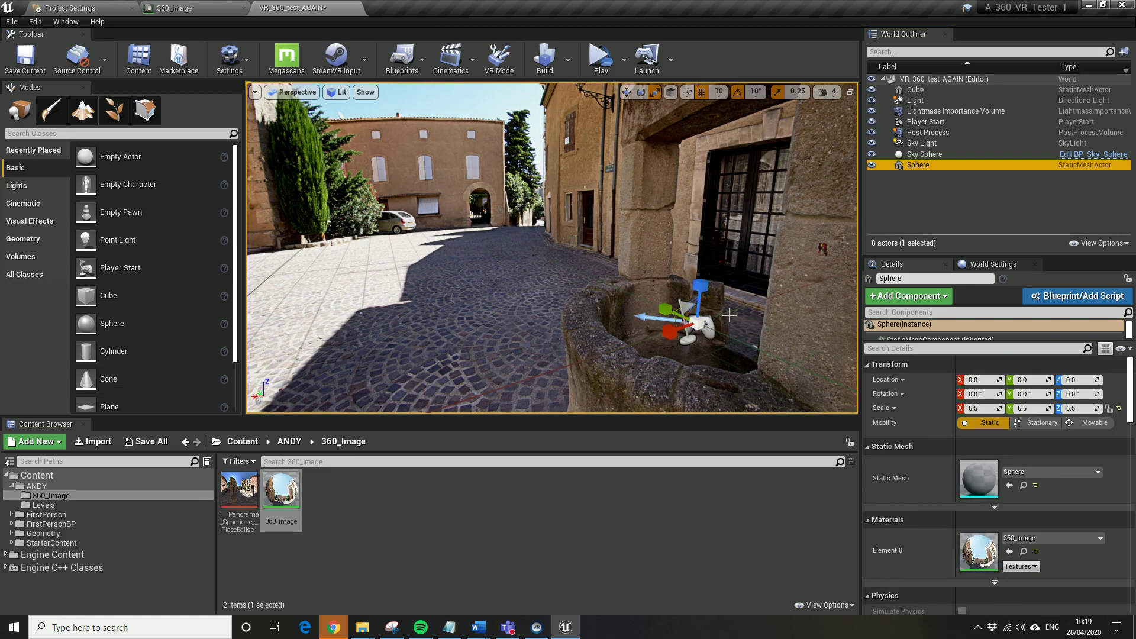
mouse_move(729, 328)
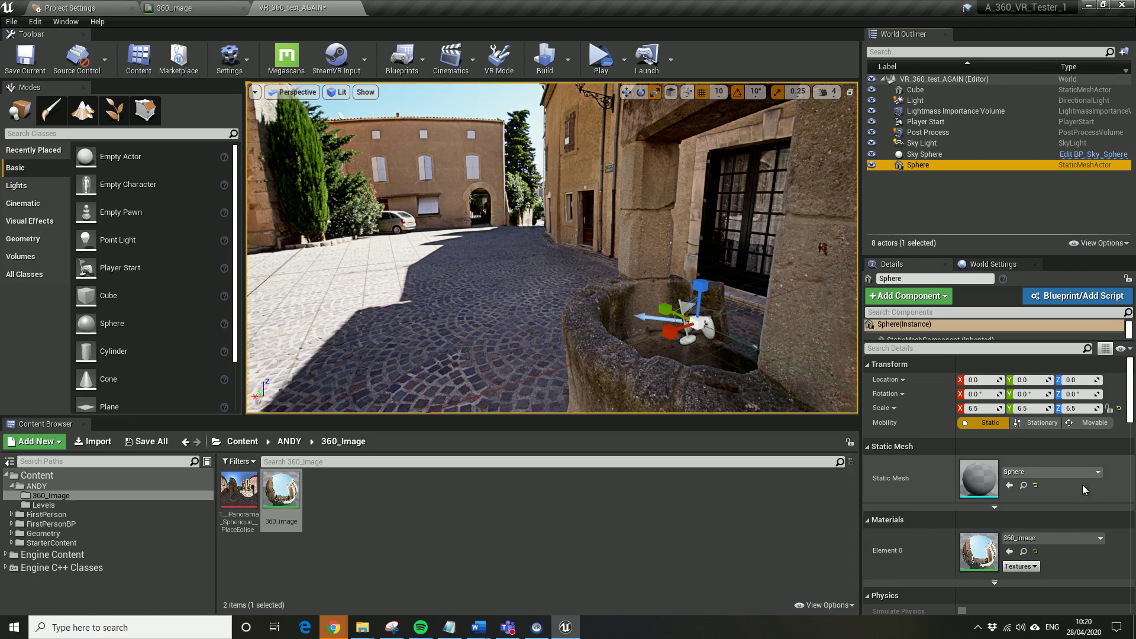
mouse_move(1002, 520)
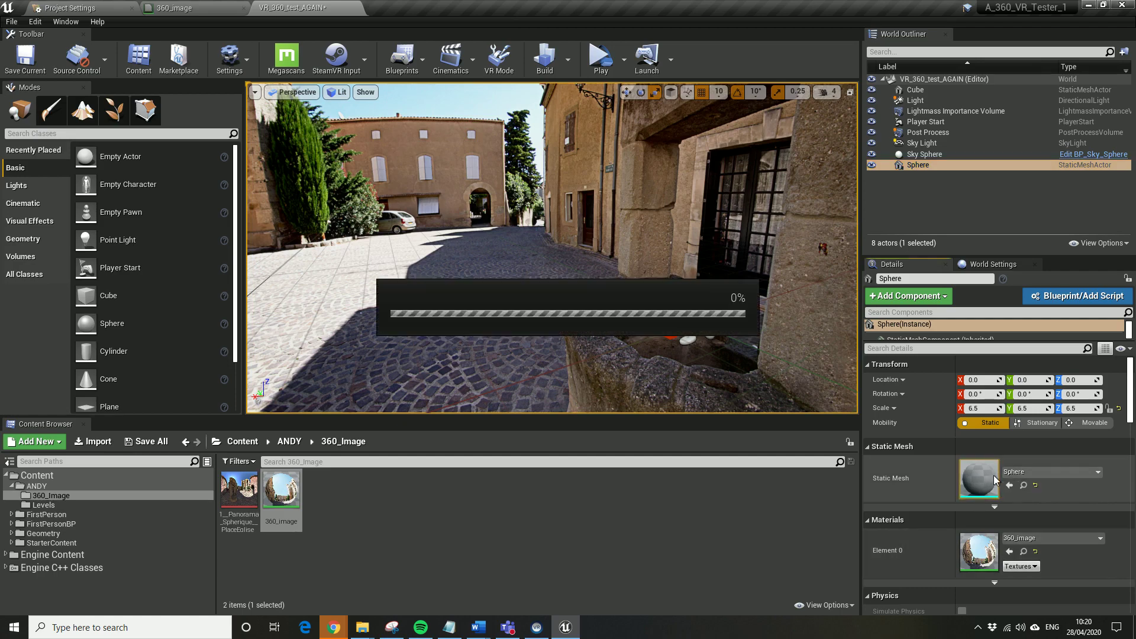
Confirm the Sphere mesh has no collision, then return to the VR_360_test_AGAIN level
double_click(979, 479)
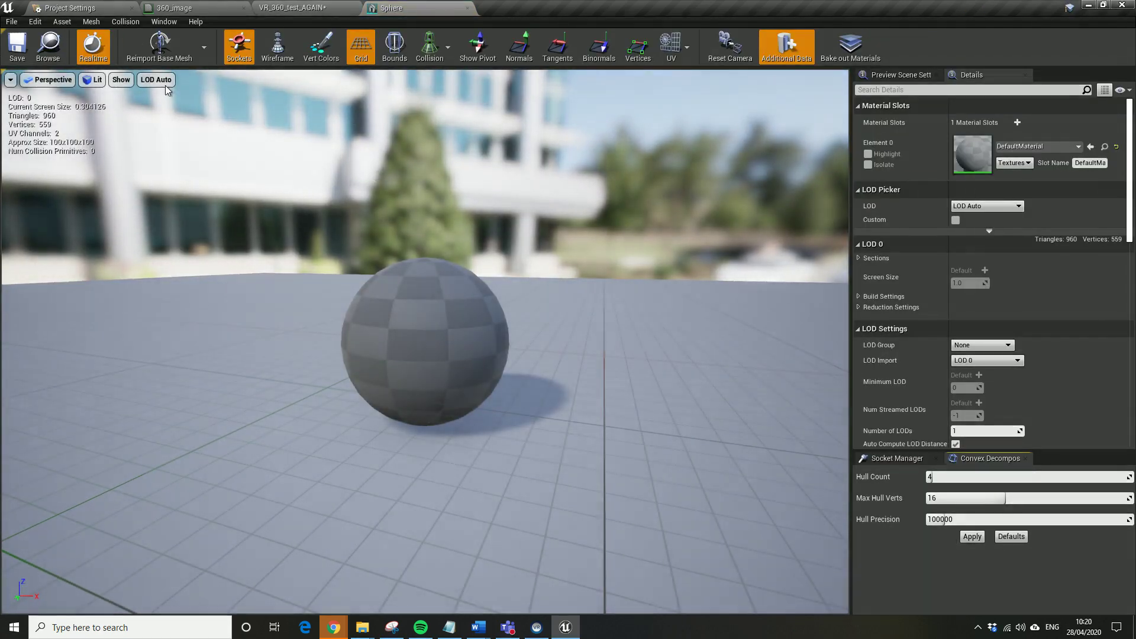
click(125, 22)
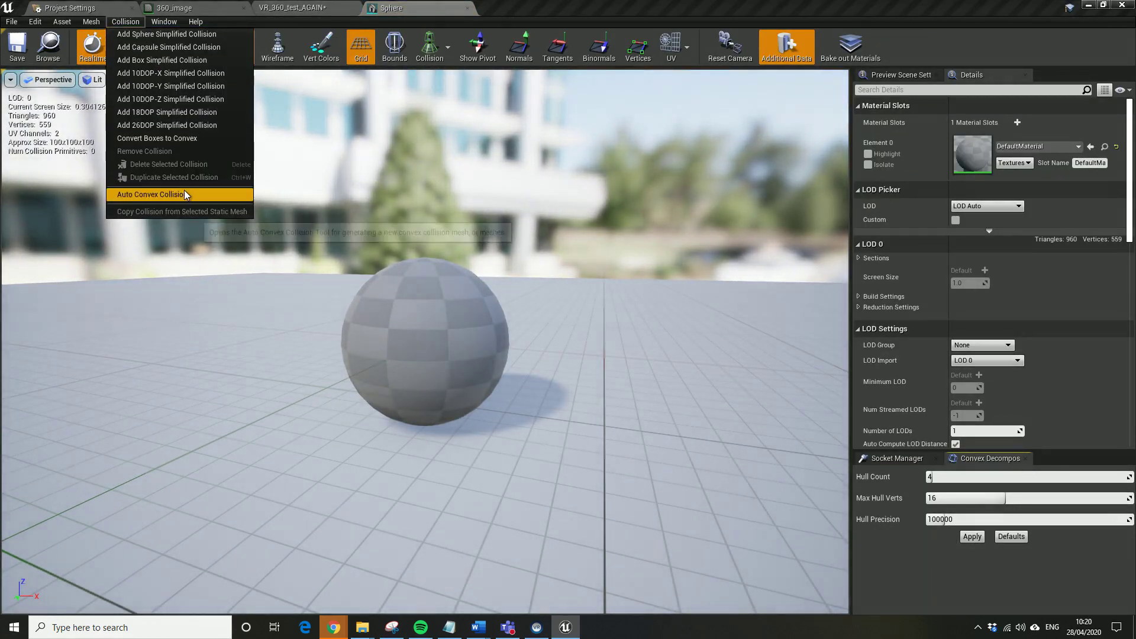
mouse_move(428, 267)
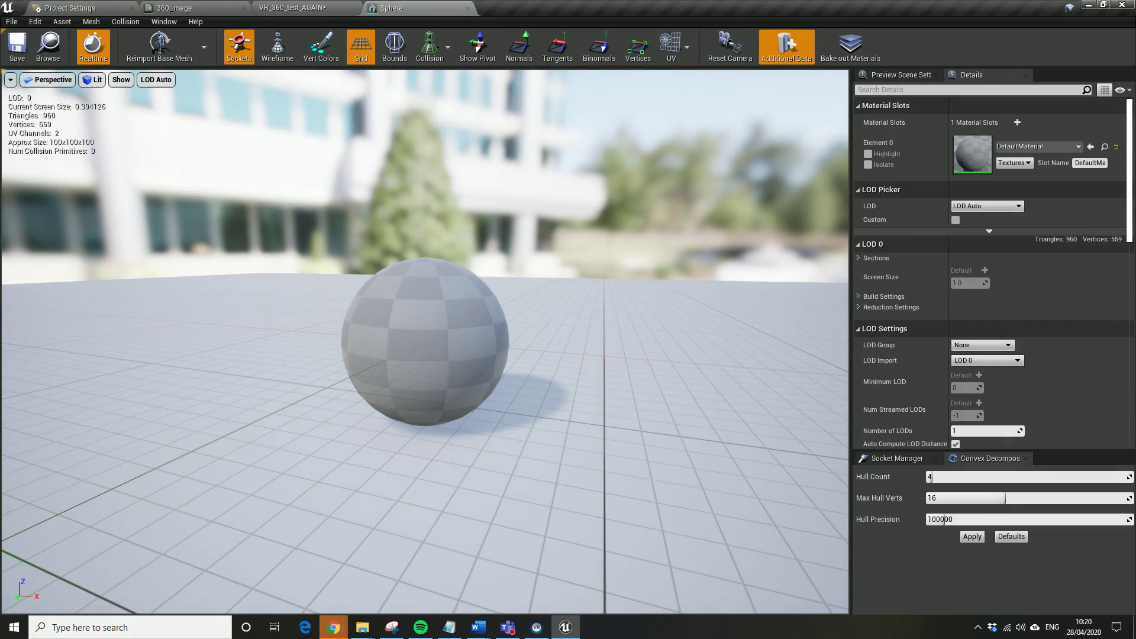
mouse_move(304, 15)
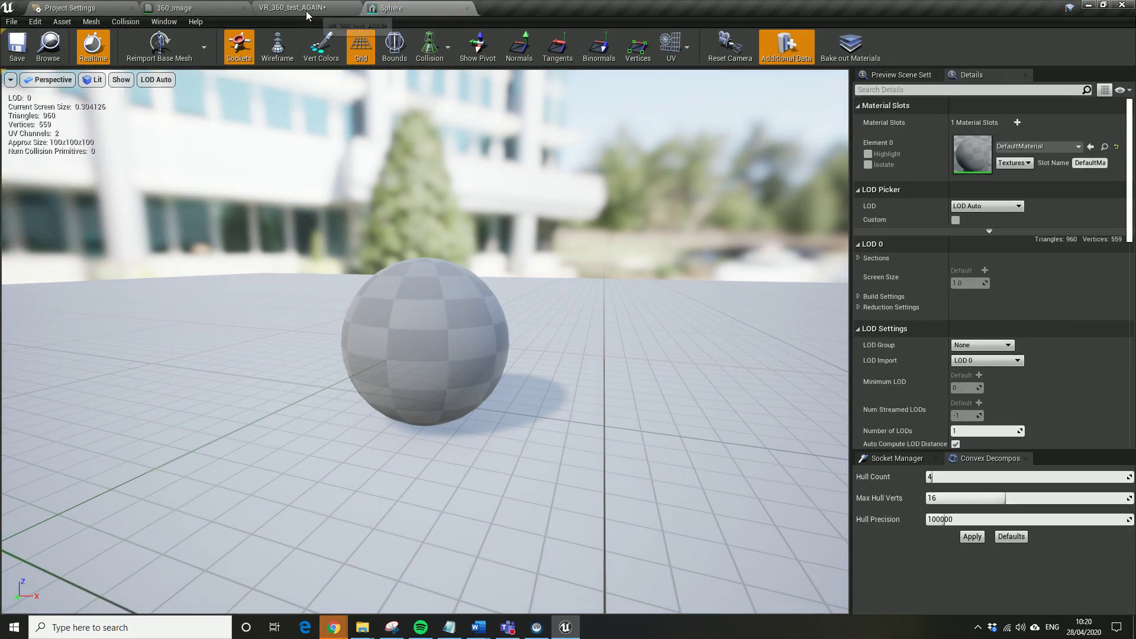
click(304, 8)
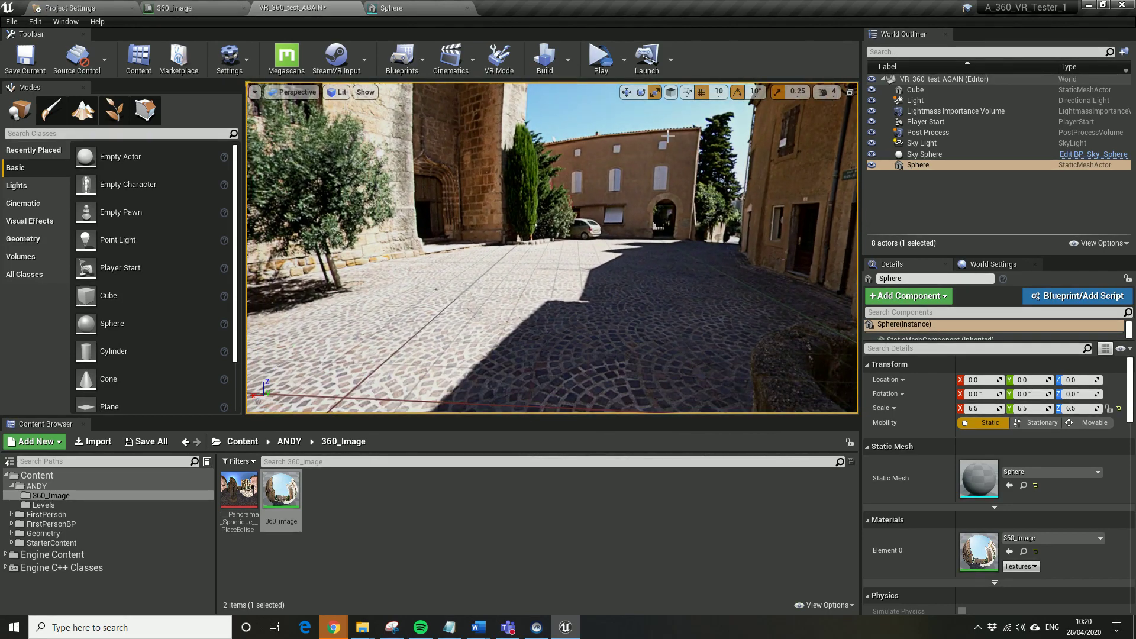
Play the VR_360_test_AGAIN level using VR Preview from the Play dropdown
click(624, 58)
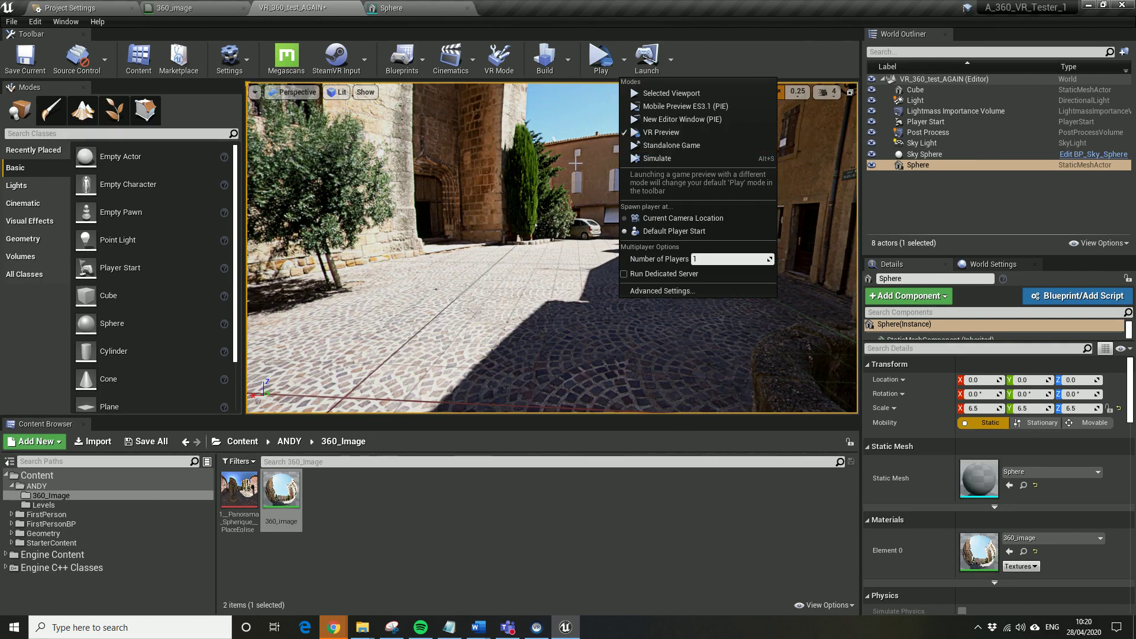
mouse_move(661, 132)
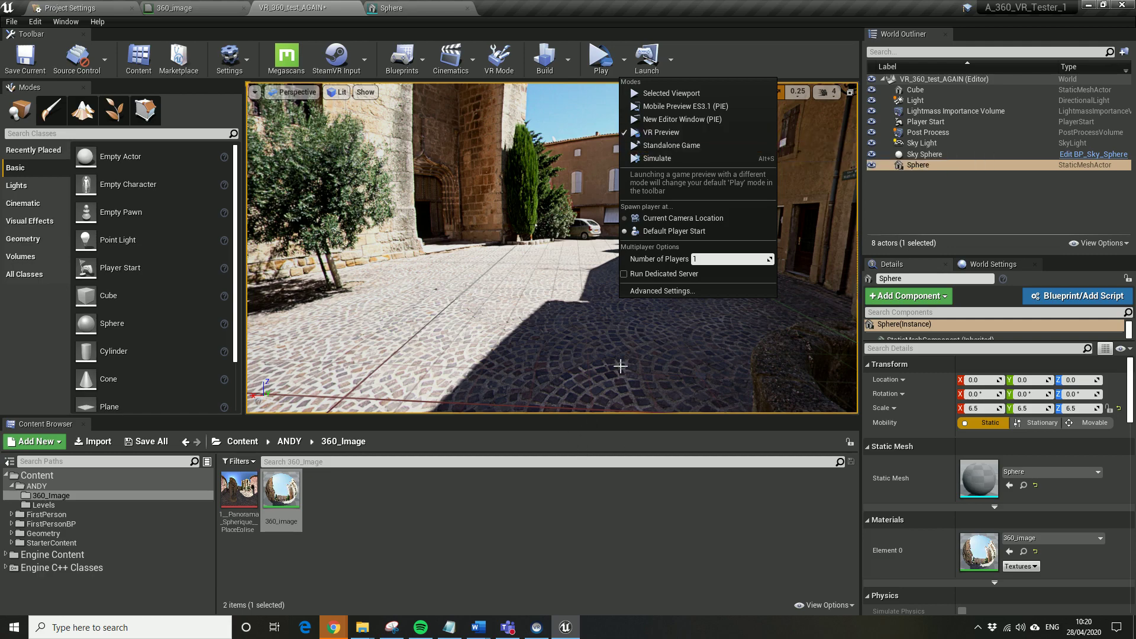
mouse_move(654, 258)
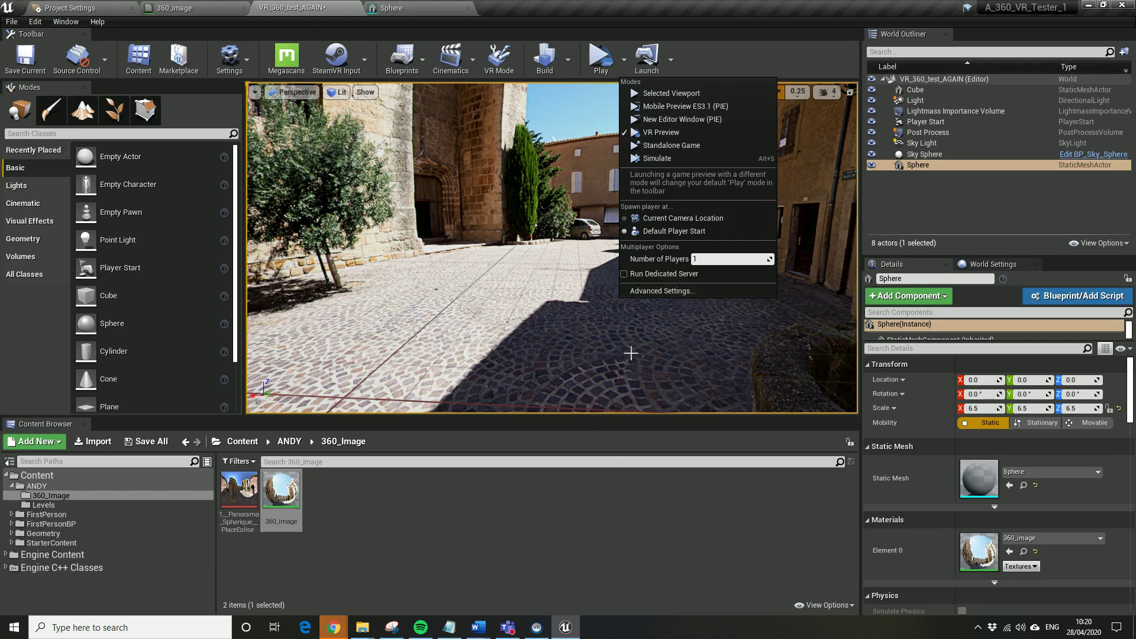
mouse_move(566, 369)
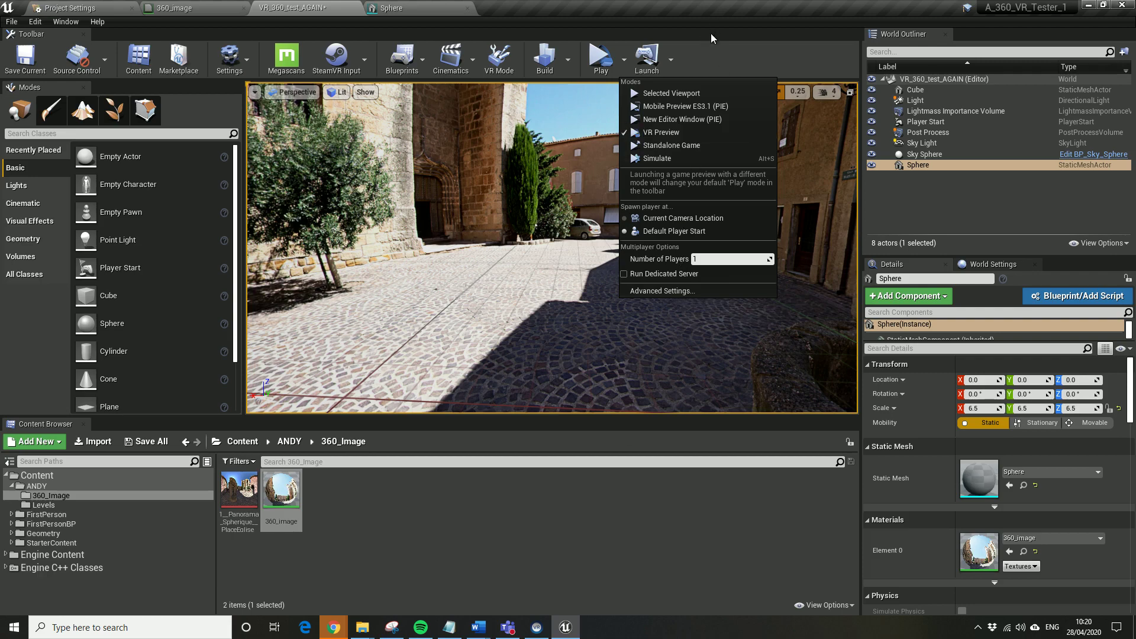
mouse_move(720, 38)
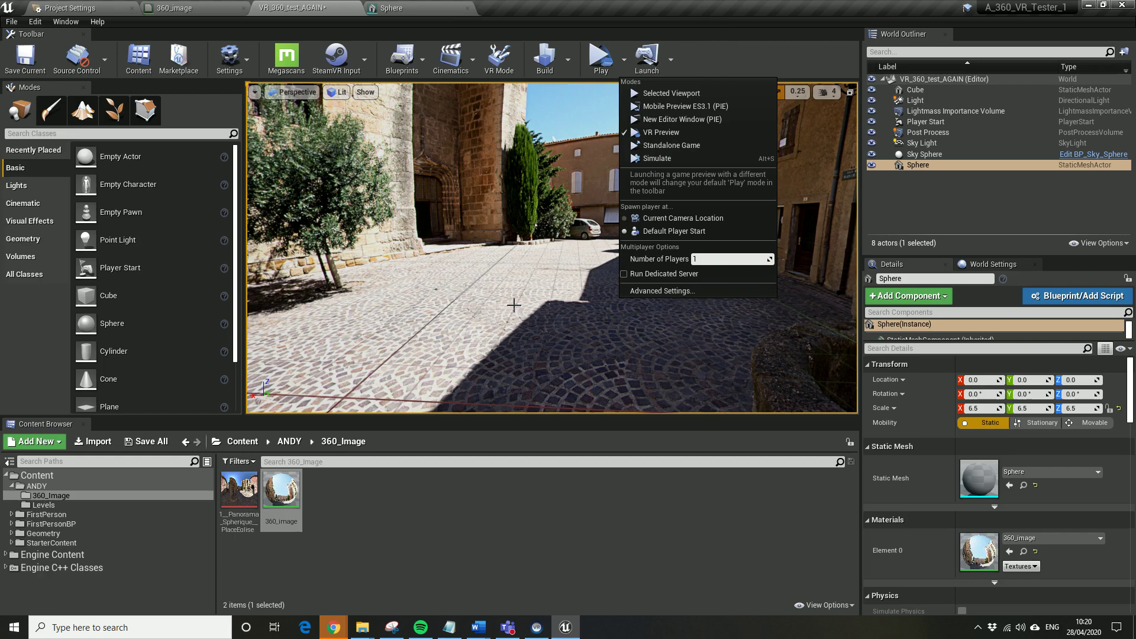
mouse_move(657, 131)
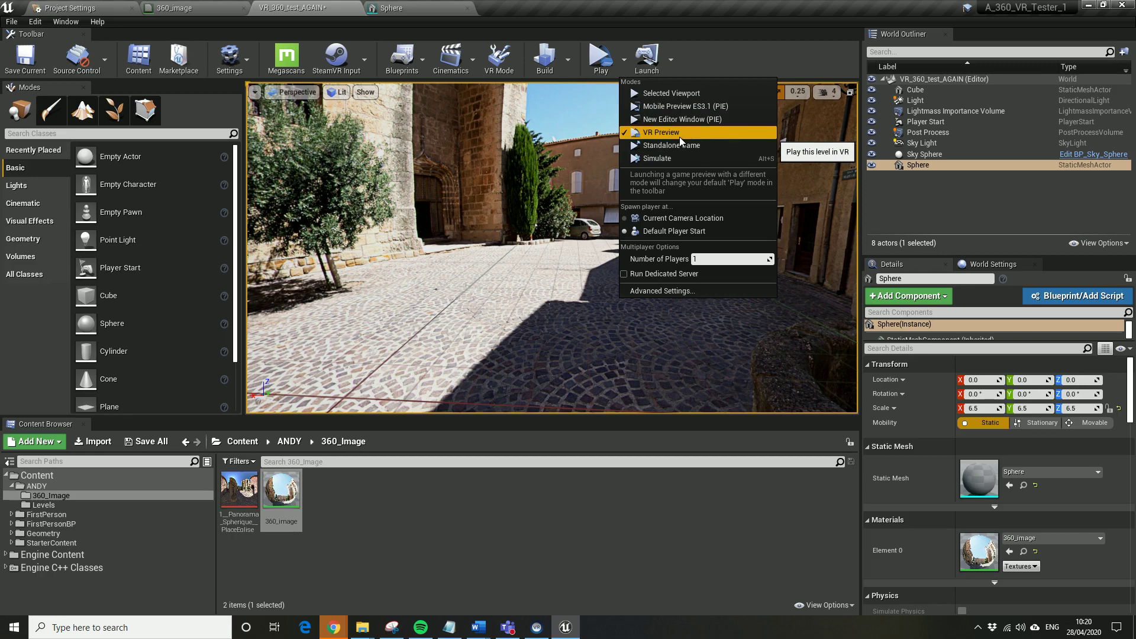
mouse_move(669, 141)
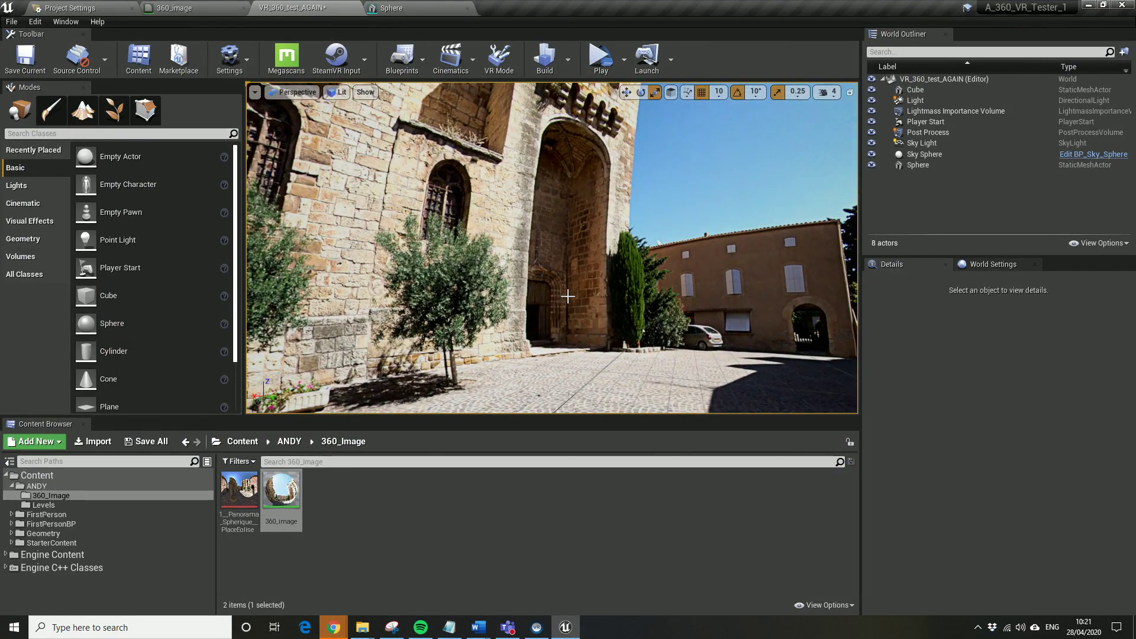
Select the Sphere in the World Outliner and view it from outside
click(917, 165)
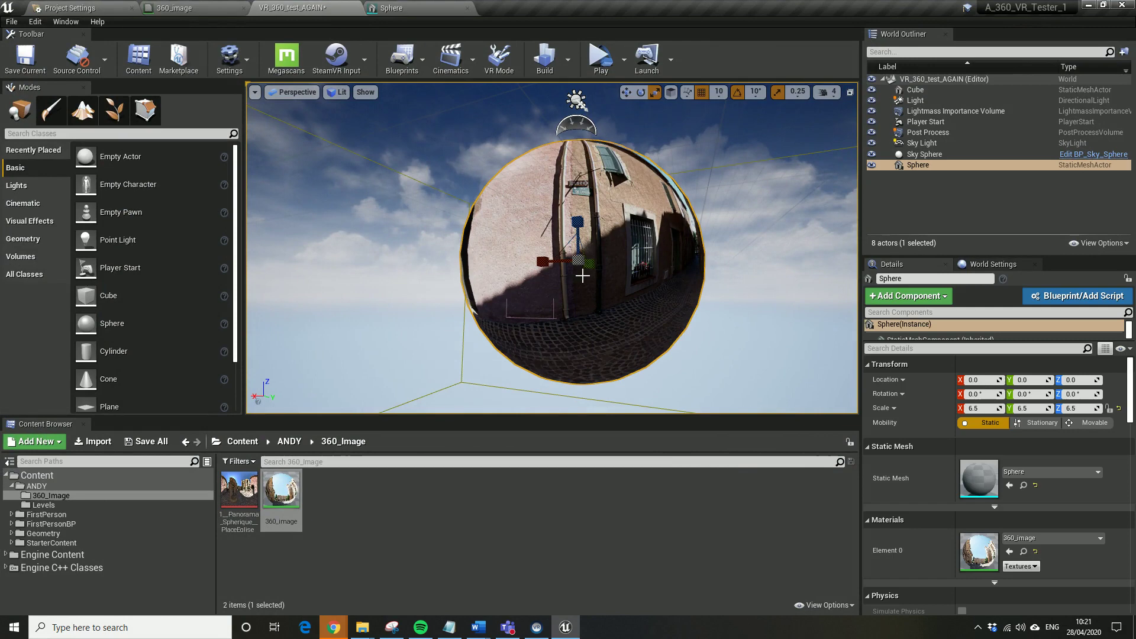
mouse_move(614, 286)
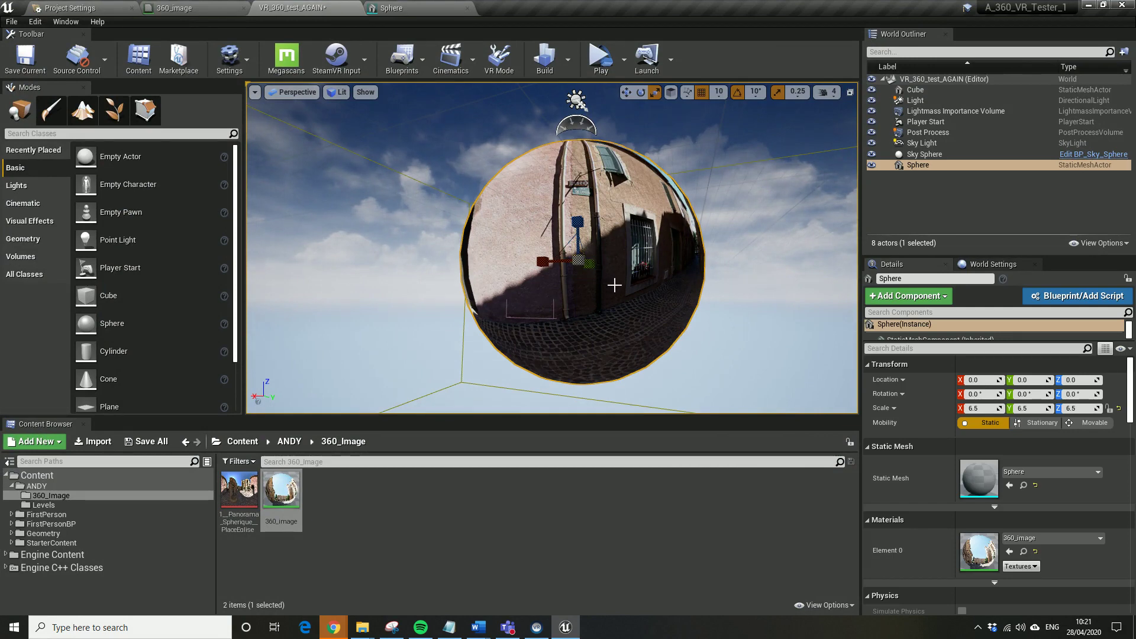
mouse_move(588, 295)
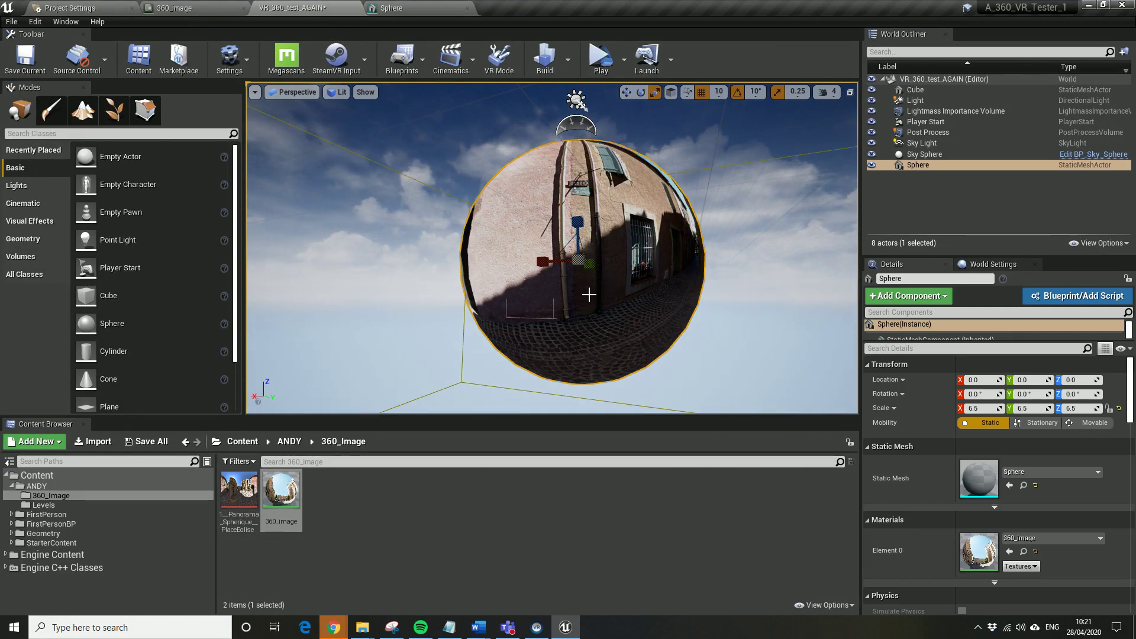